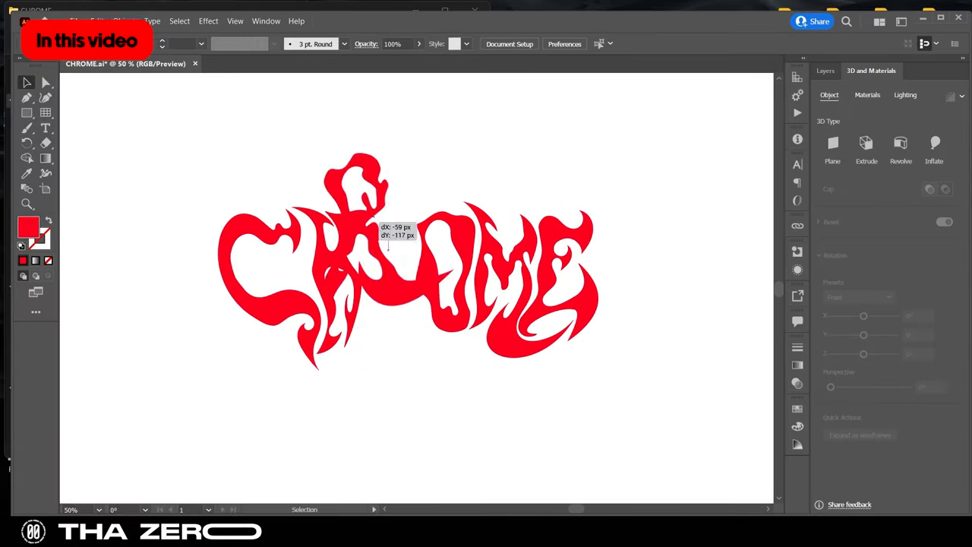
Step: Select the CHROME lettering in Illustrator for the 3D effect
left_click(934, 142)
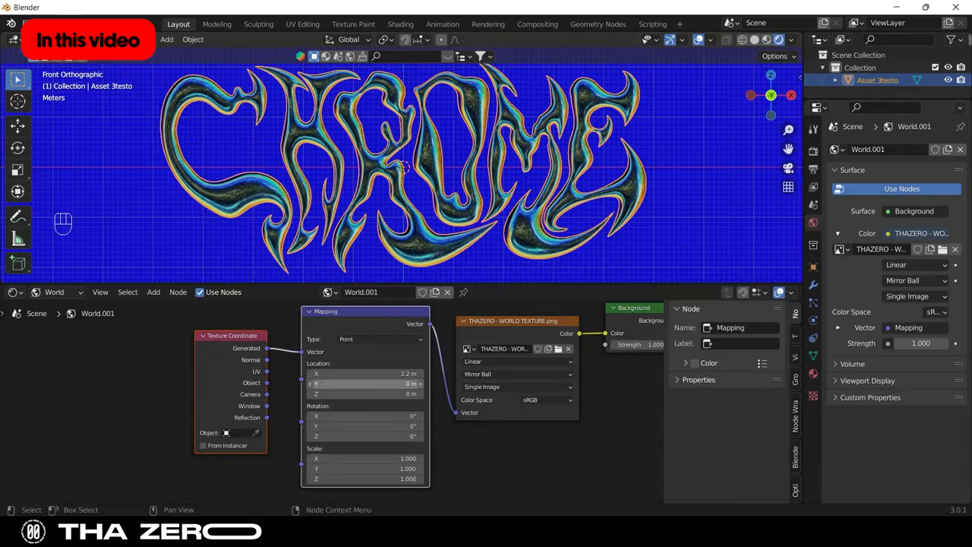
left_click(814, 128)
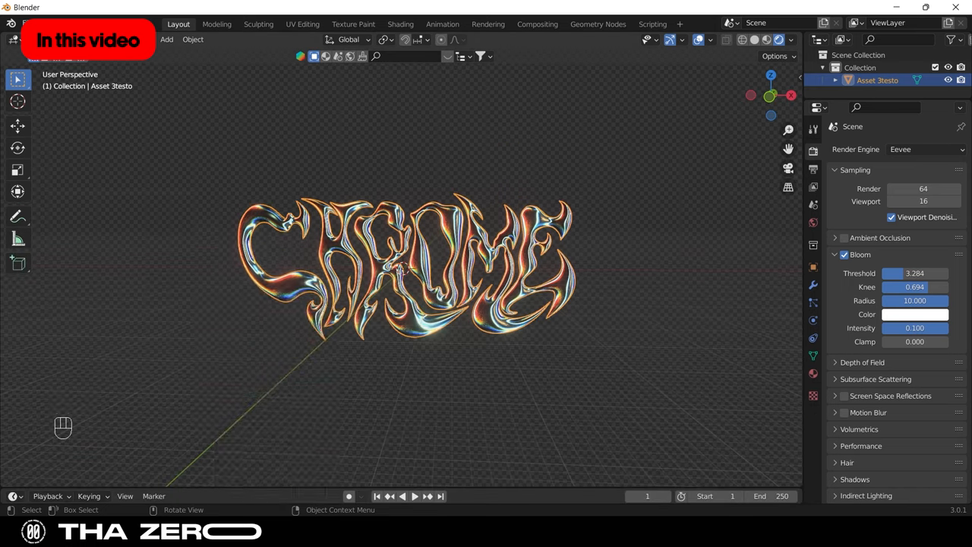
left_click(167, 39)
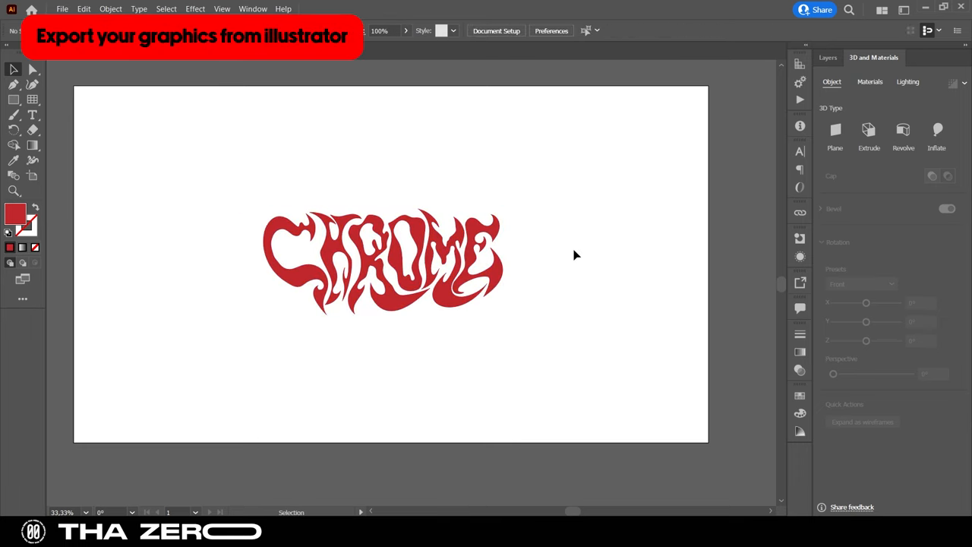
right_click(383, 262)
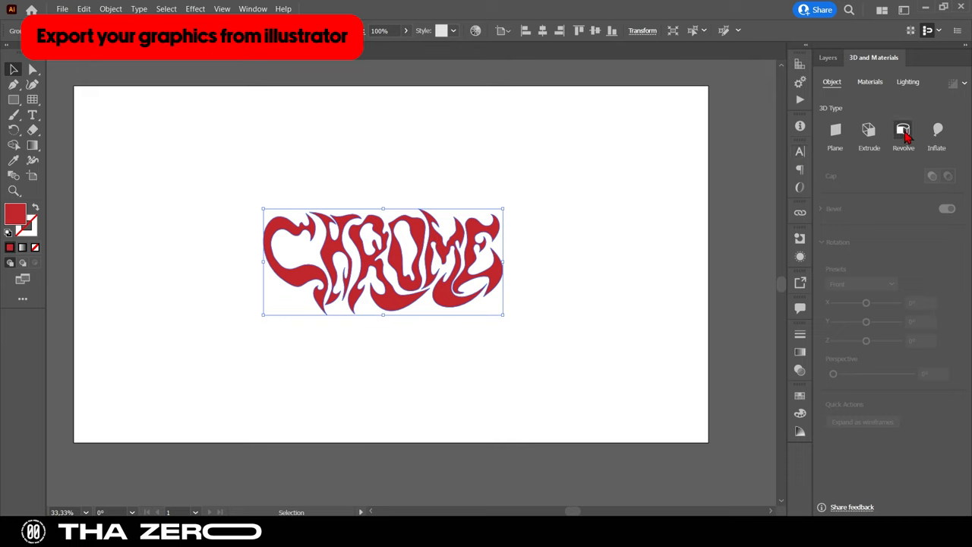
Step: Apply the Inflate 3D effect on both sides with a depth of 8 pt
left_click(937, 133)
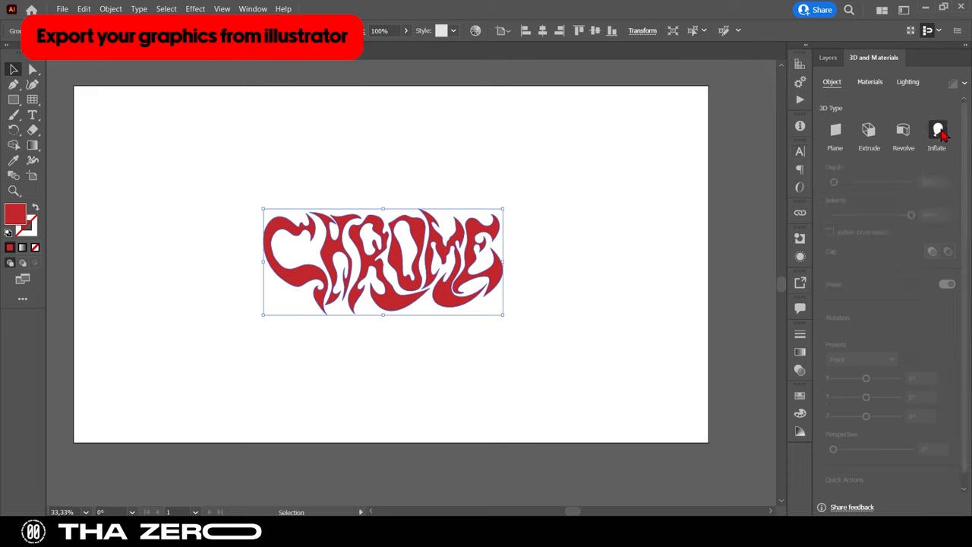
left_click(937, 130)
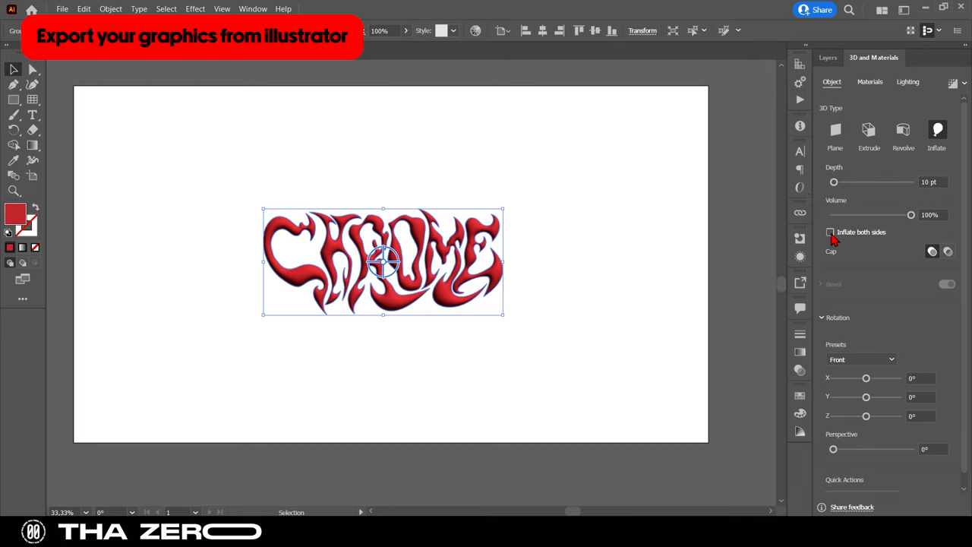
left_click(829, 231)
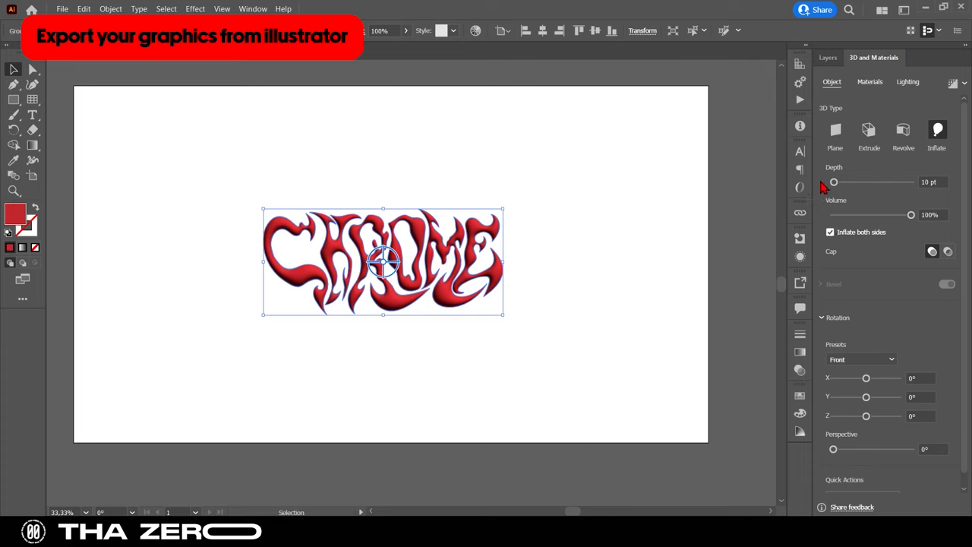
left_click_drag(832, 182, 832, 183)
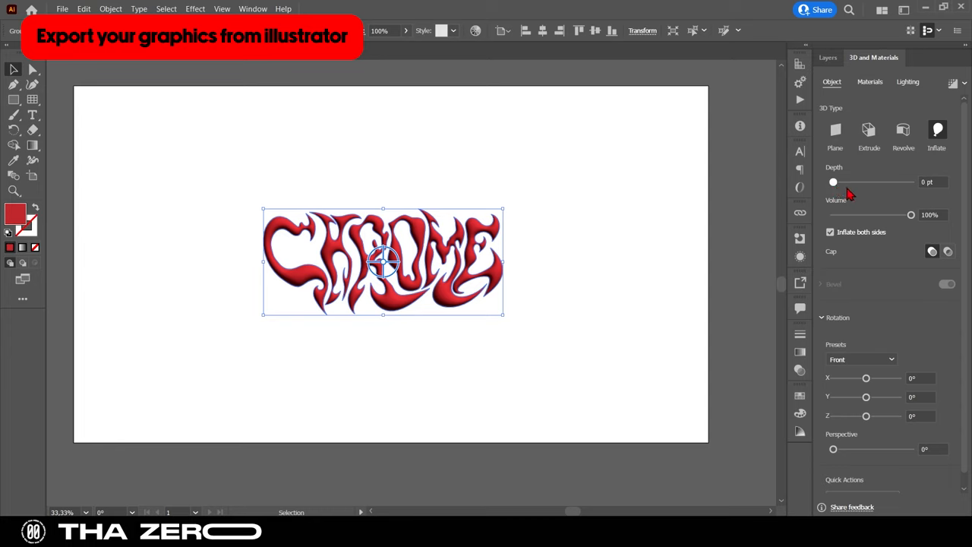
mouse_move(849, 194)
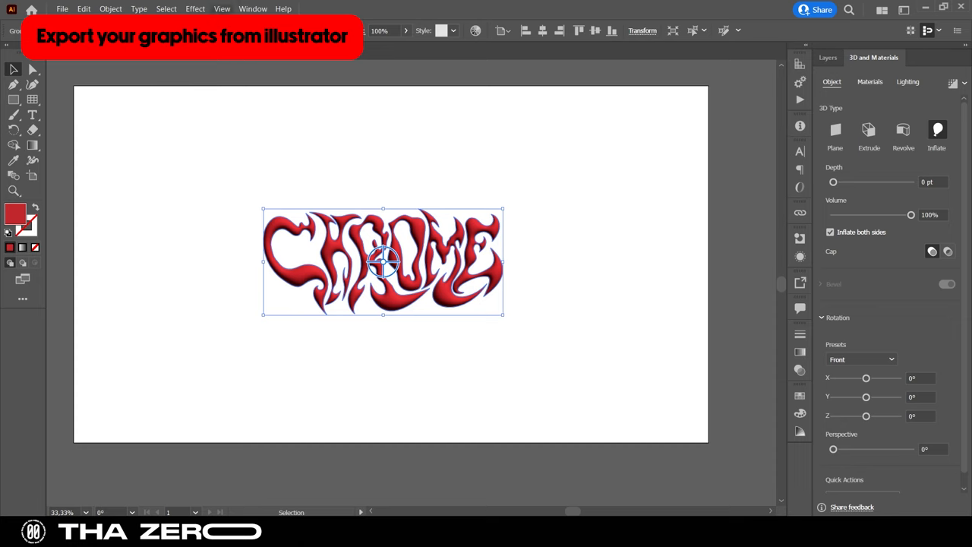
Step: Add the lettering to Asset Export and export it in OBJ format
left_click(252, 9)
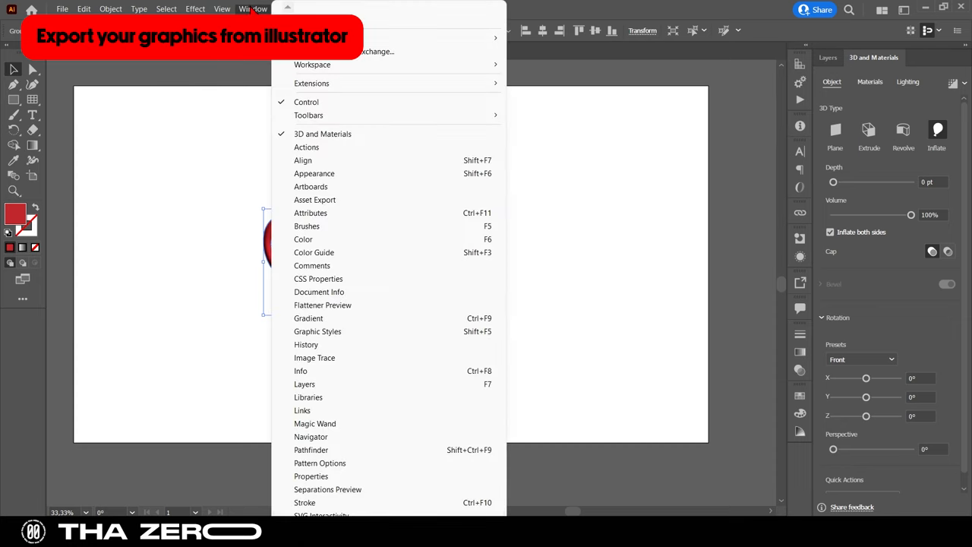
mouse_move(312, 173)
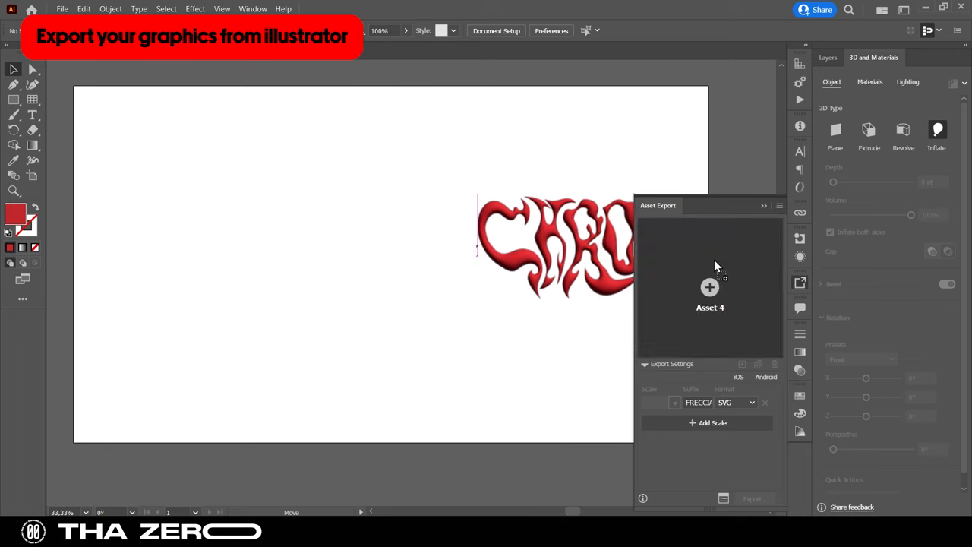
left_click(382, 261)
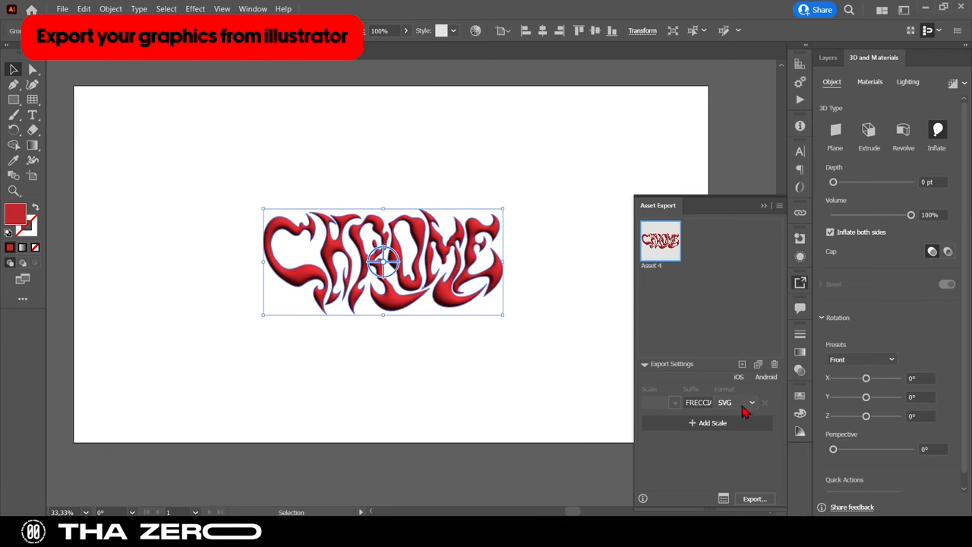
mouse_move(758, 395)
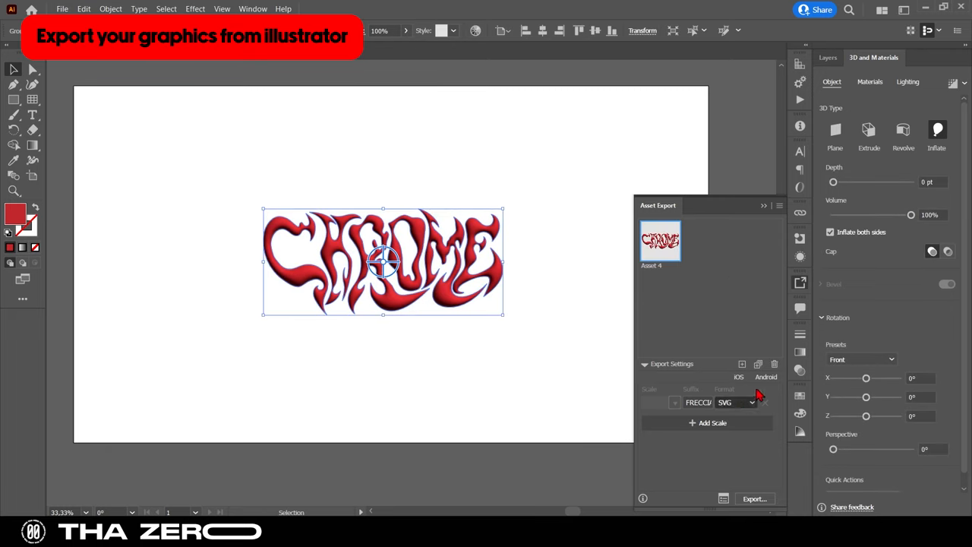
left_click(735, 401)
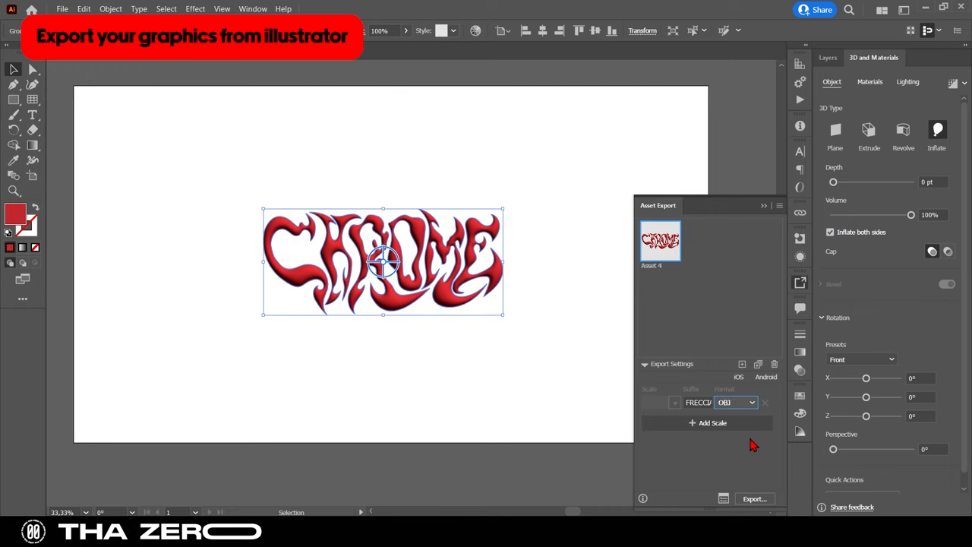
left_click(753, 498)
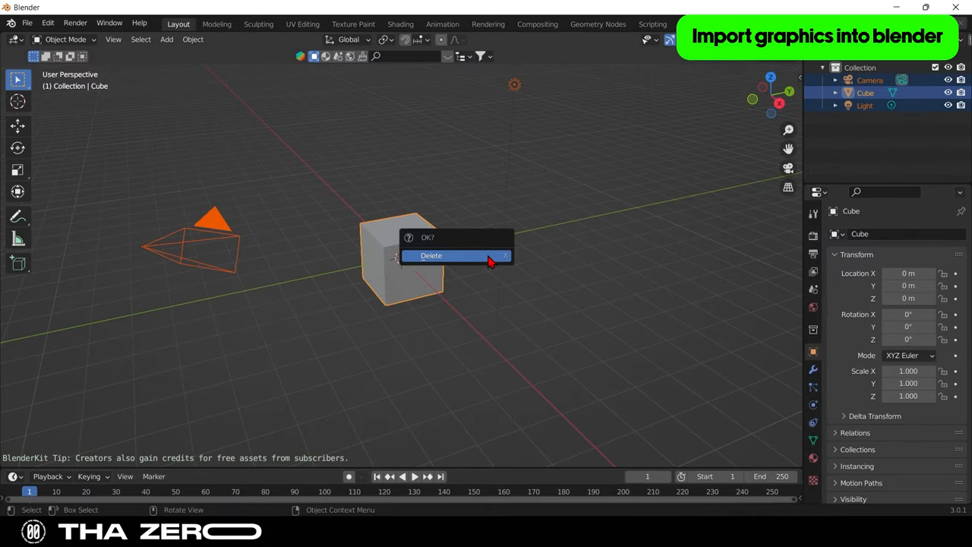
Step: Delete the default objects and import the Asset 3testo OBJ via Wavefront import
left_click(431, 255)
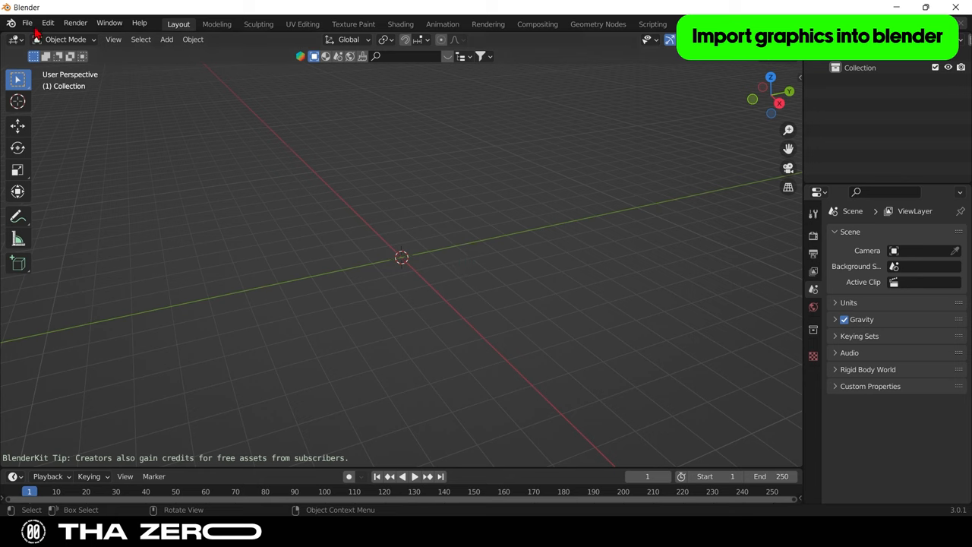
left_click(28, 23)
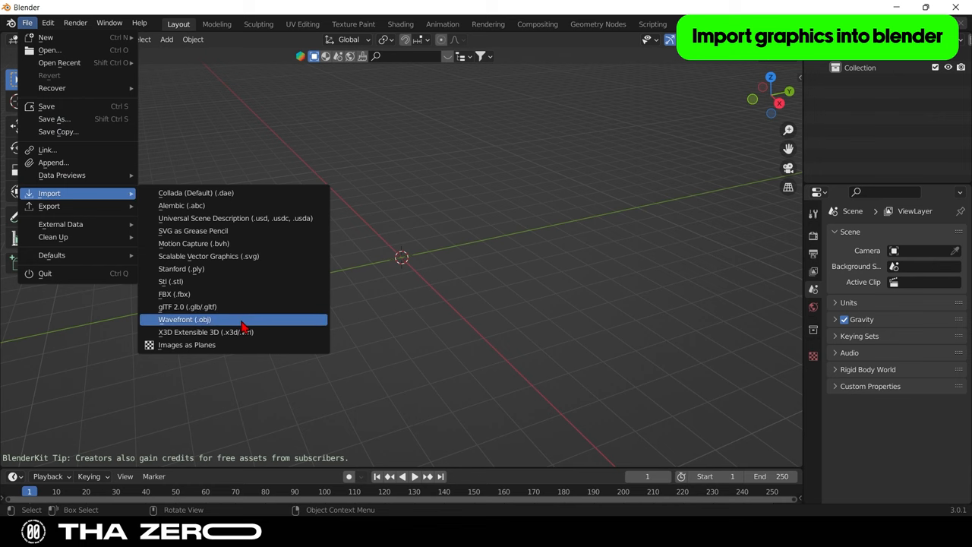
left_click(186, 318)
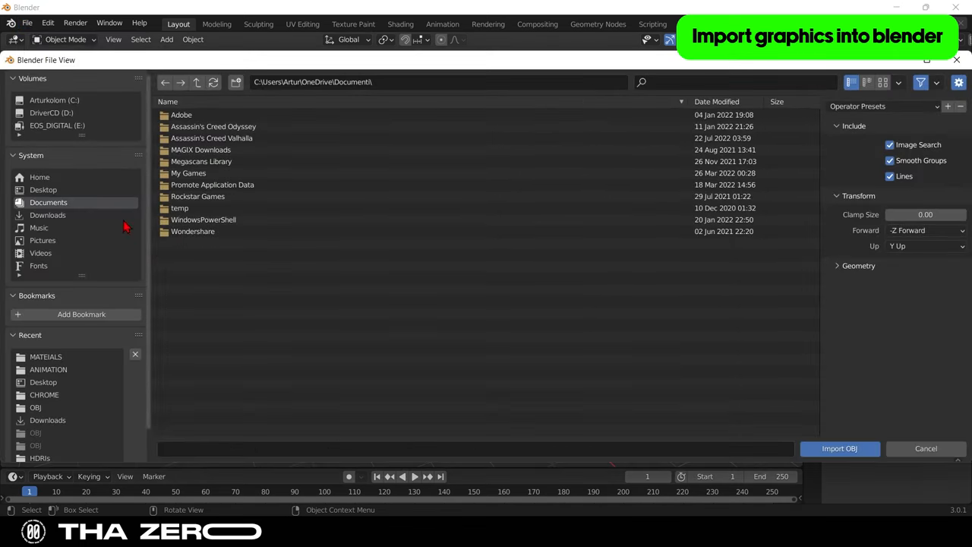
mouse_move(55, 407)
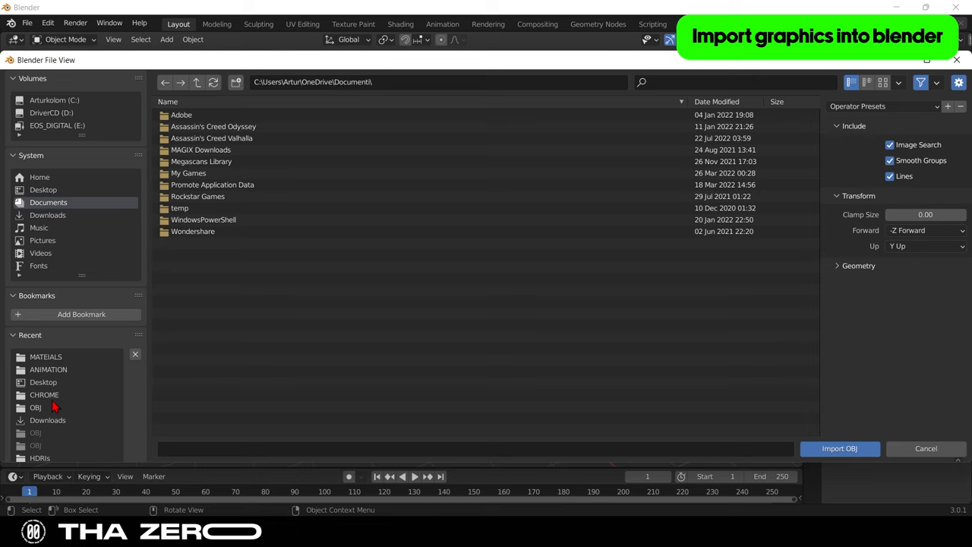
double_click(37, 407)
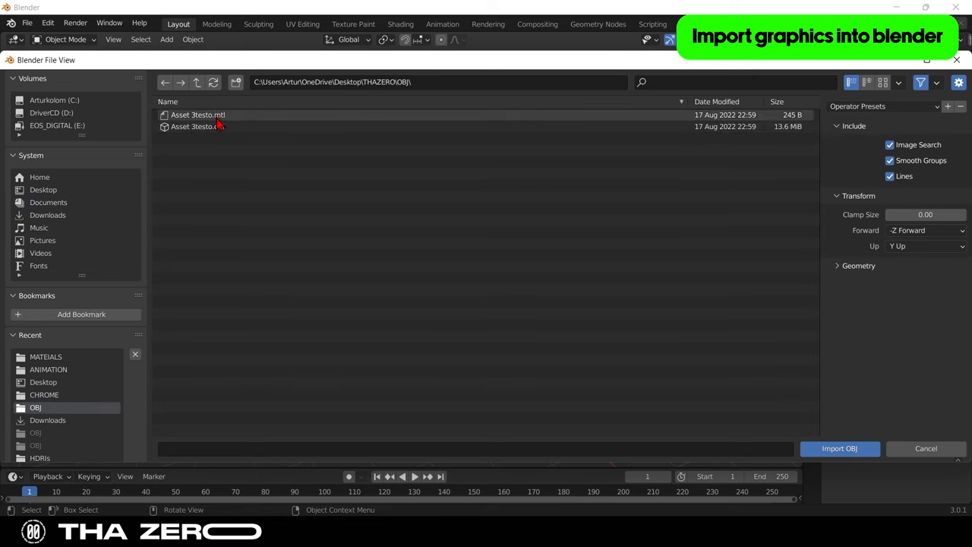
left_click(838, 448)
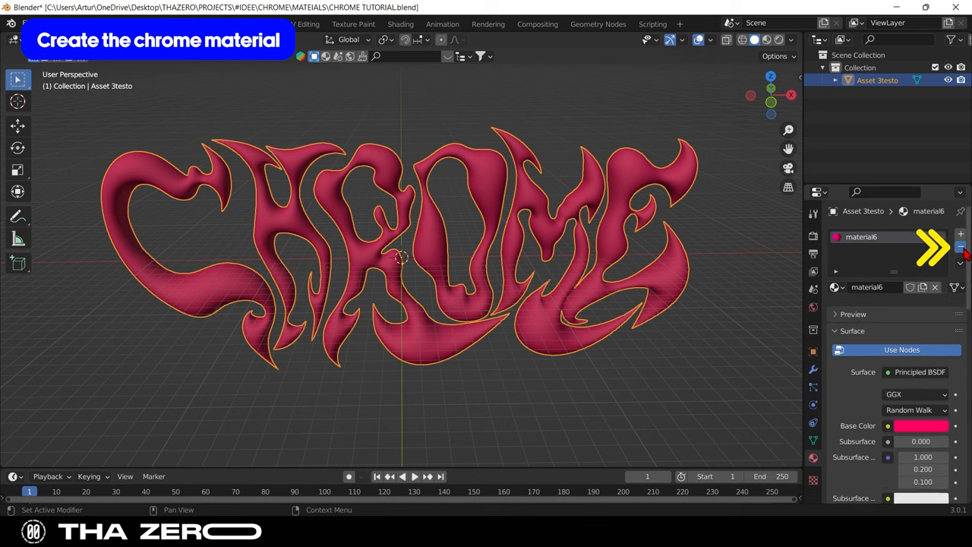
Step: Create a new material for the lettering with full metallic and low roughness
left_click(936, 286)
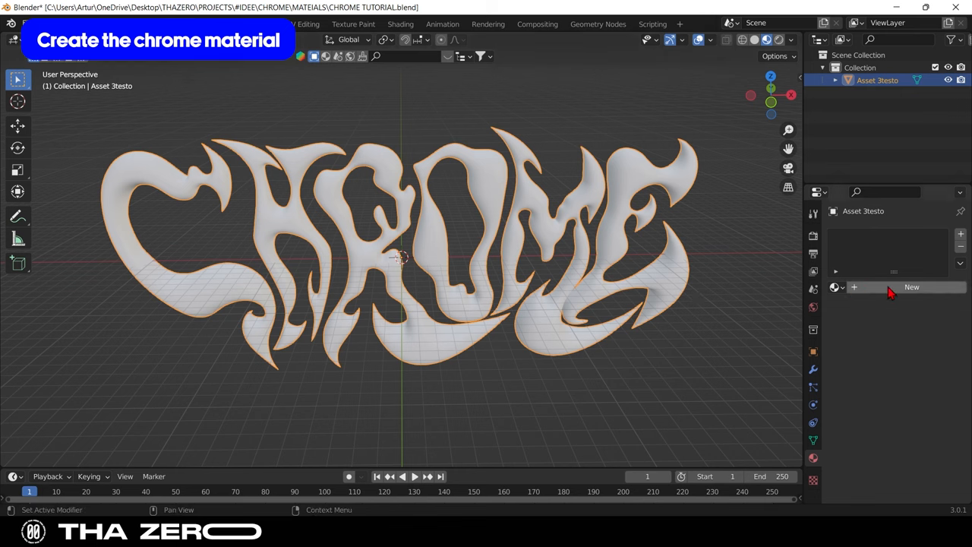
left_click(911, 286)
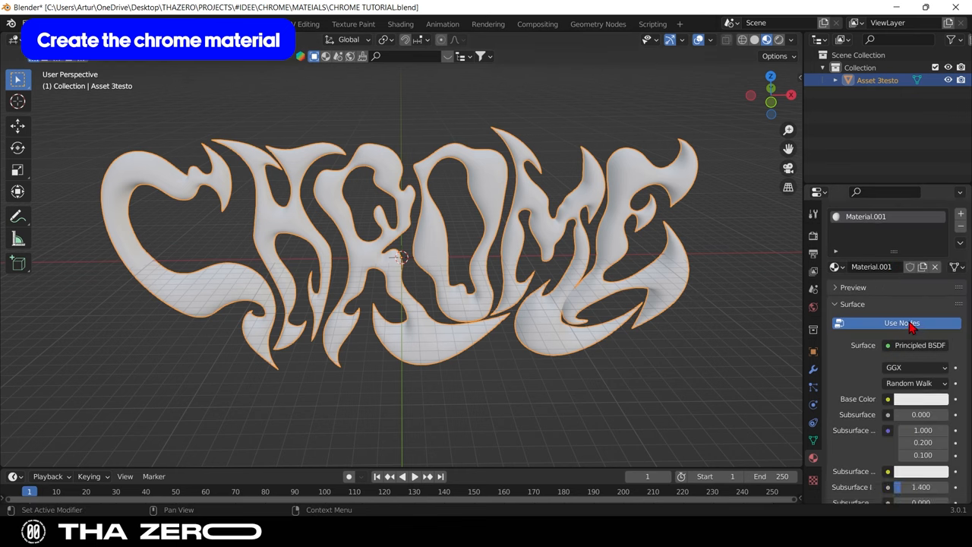
scroll("down", 3)
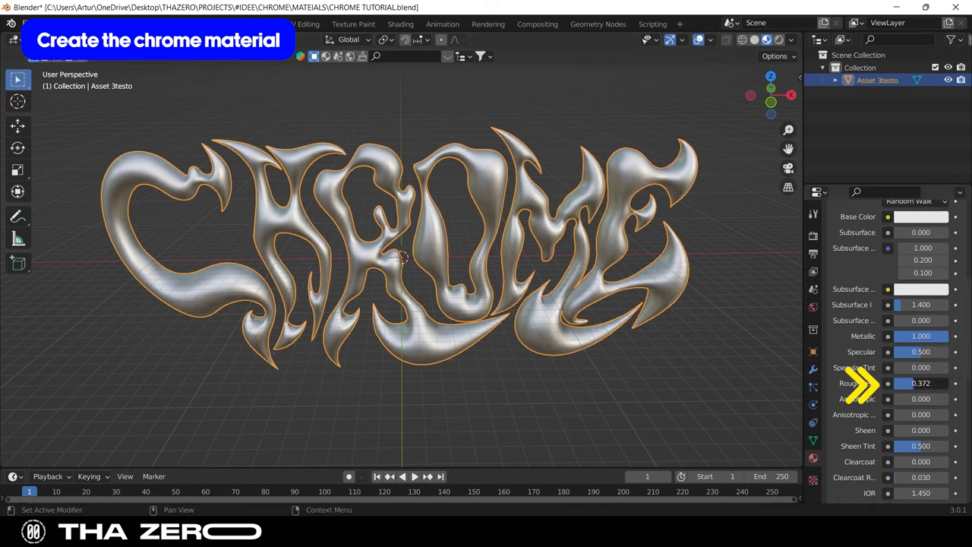
left_click(920, 383)
type("0.000")
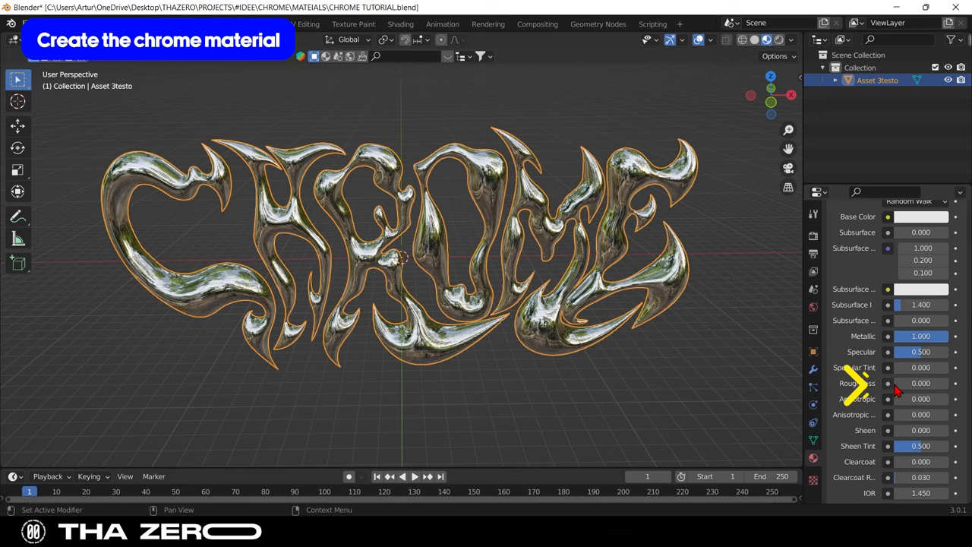
mouse_move(772, 105)
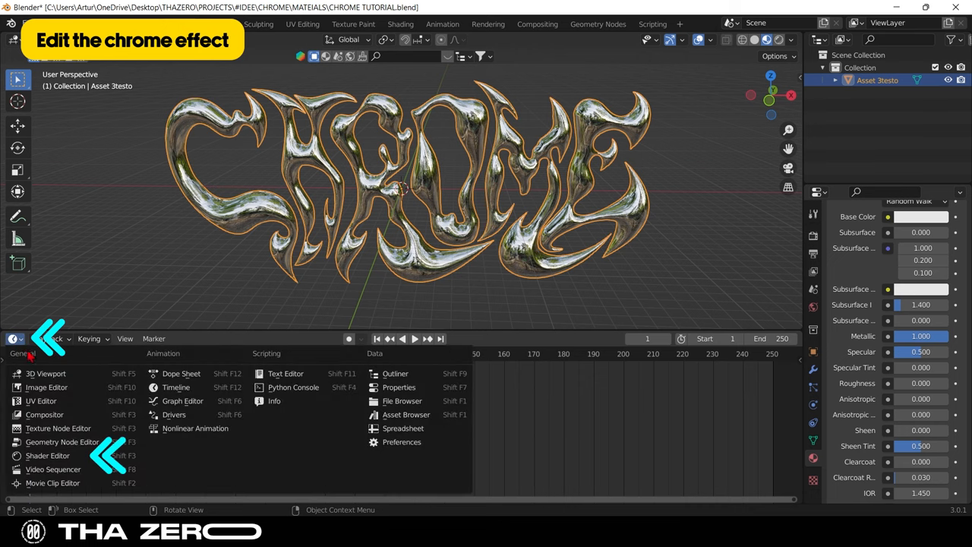
mouse_move(49, 456)
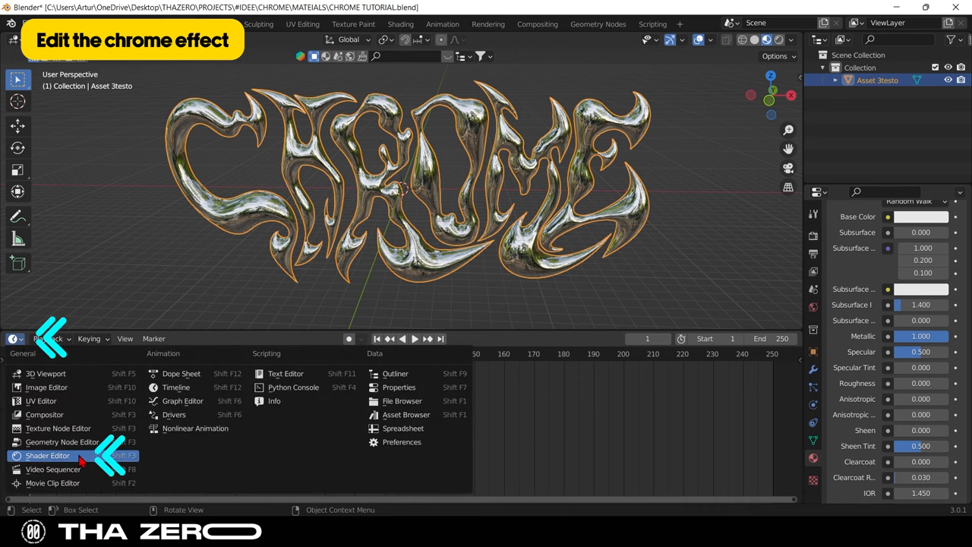
Step: Switch the bottom Timeline area to a Shader Editor showing the material nodes
left_click(48, 455)
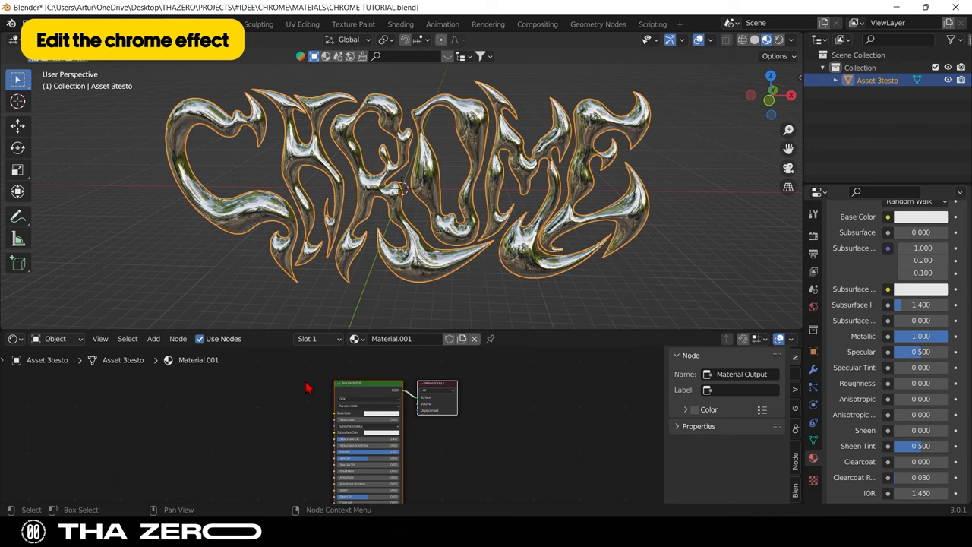
mouse_move(763, 300)
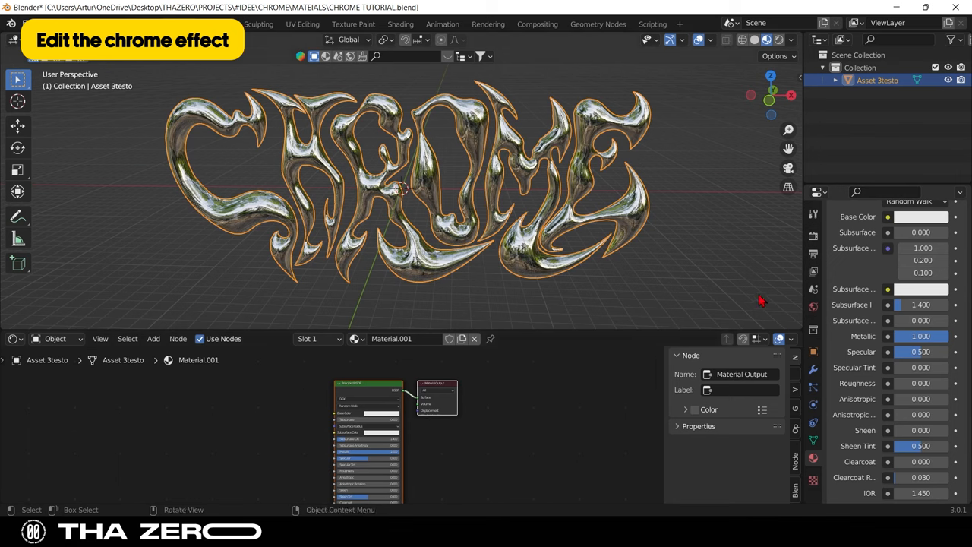
left_click(814, 307)
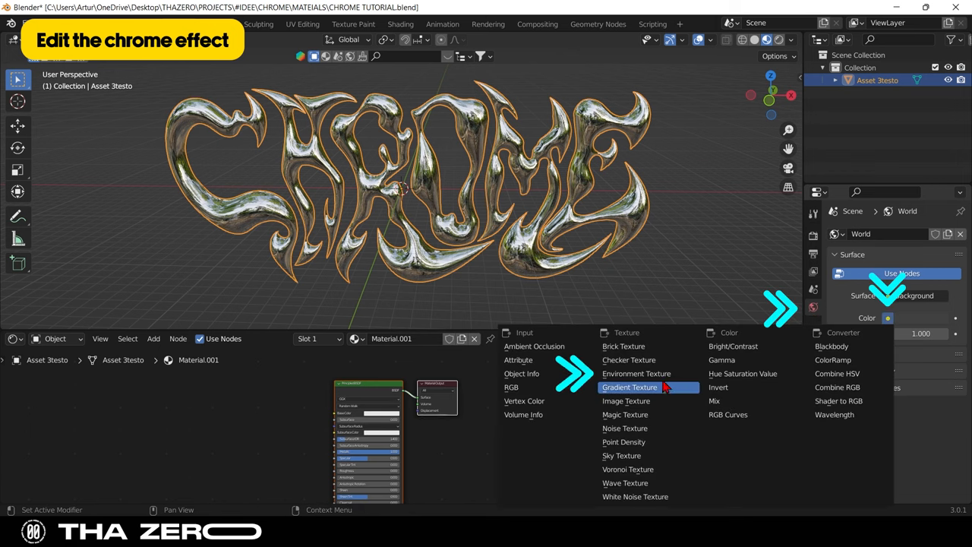
Step: Set the world colour to an Environment Texture using THAZERO - WORLD TEXTURE.png
left_click(636, 373)
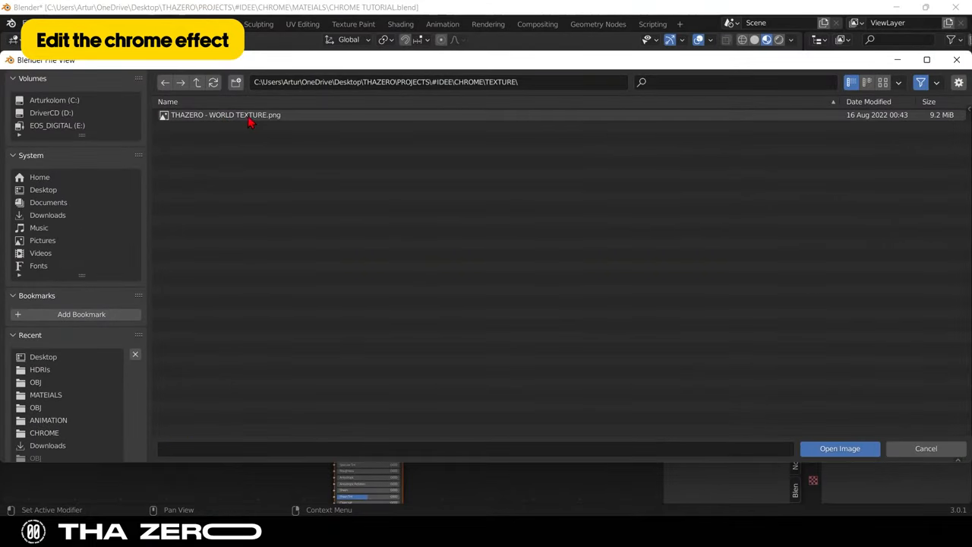
left_click(838, 448)
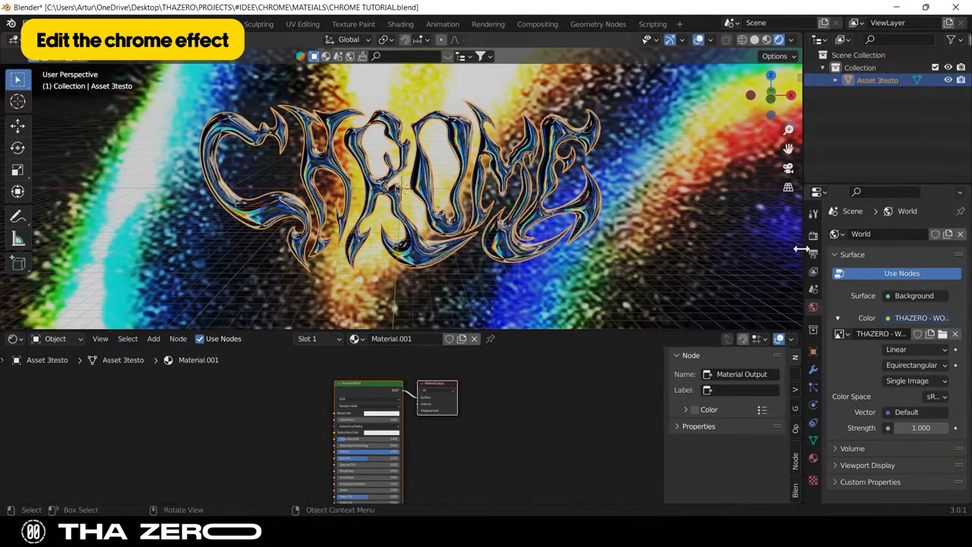
left_click(813, 234)
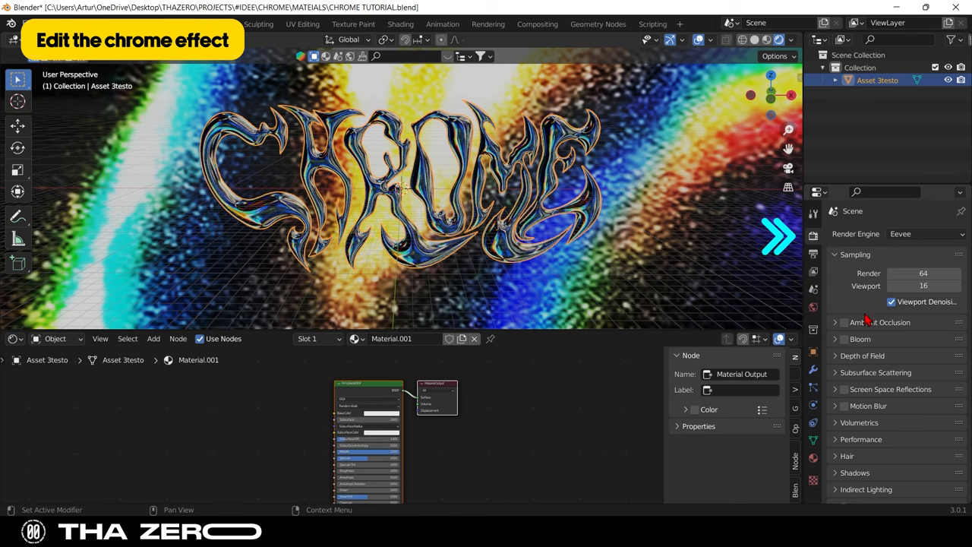
Step: Enable Film > Transparent and set the world texture projection to Mirror Ball
scroll("down", 3)
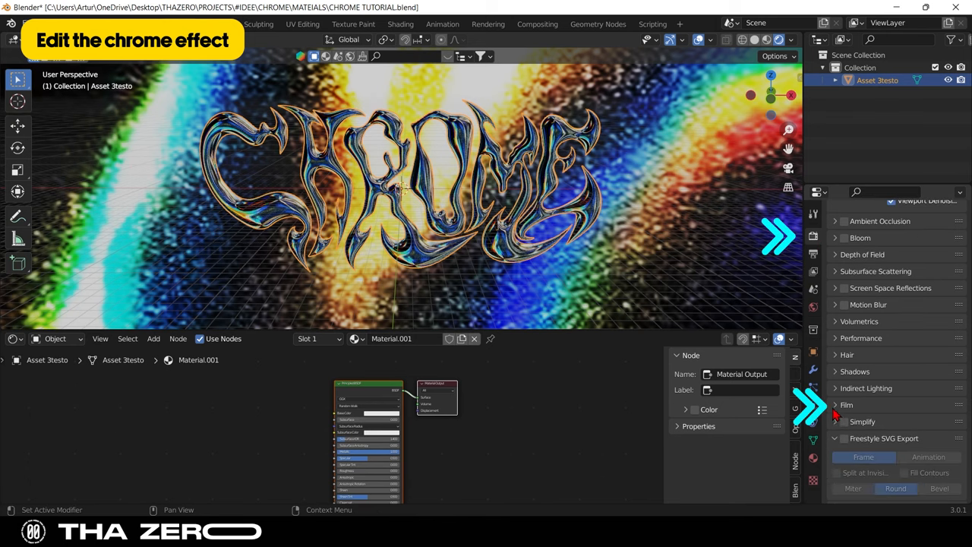
left_click(846, 403)
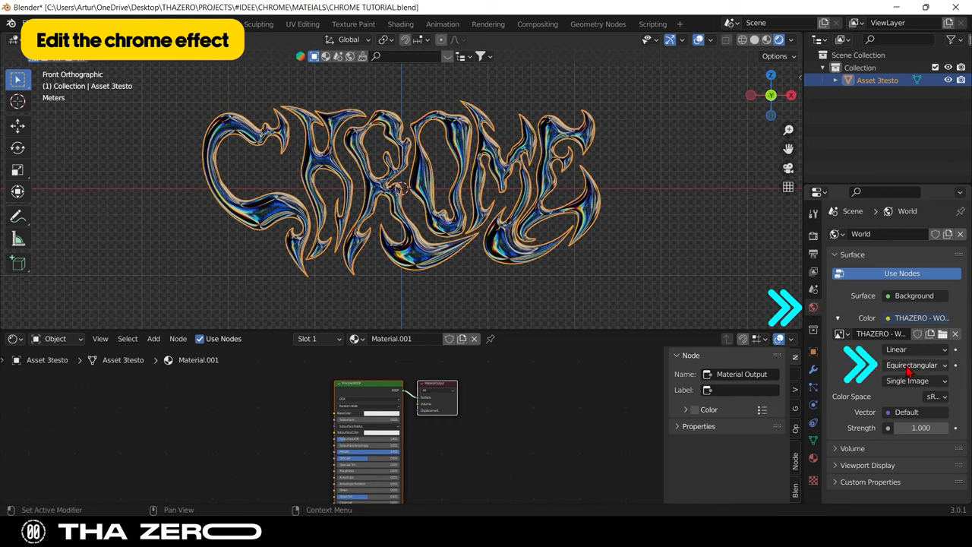
left_click(911, 364)
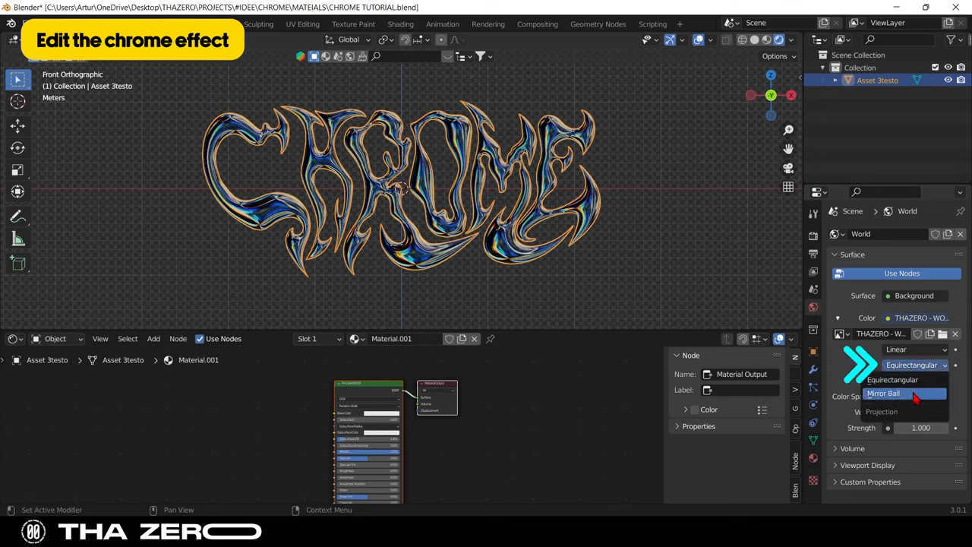
left_click(882, 392)
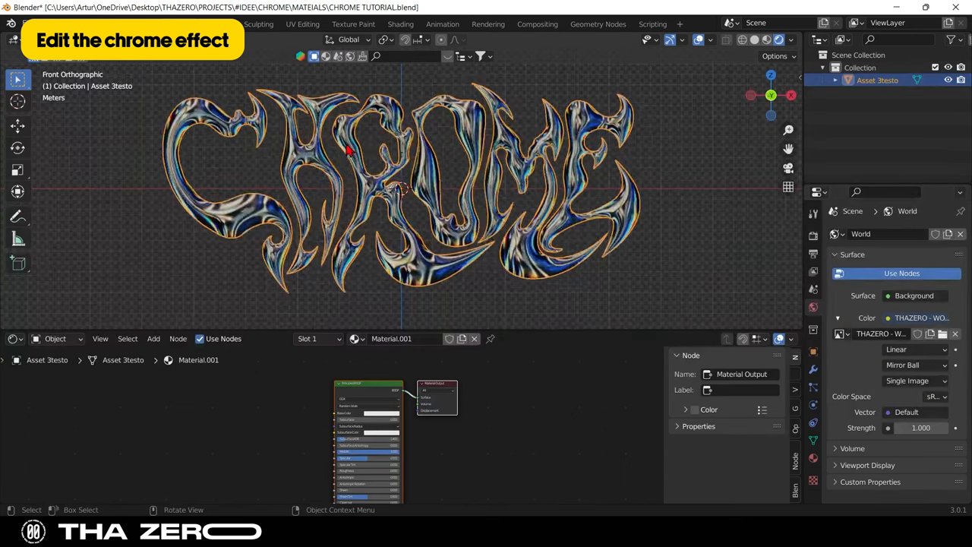
Step: Add Mapping and Texture Coordinate nodes feeding the world Environment Texture
scroll("up", 3)
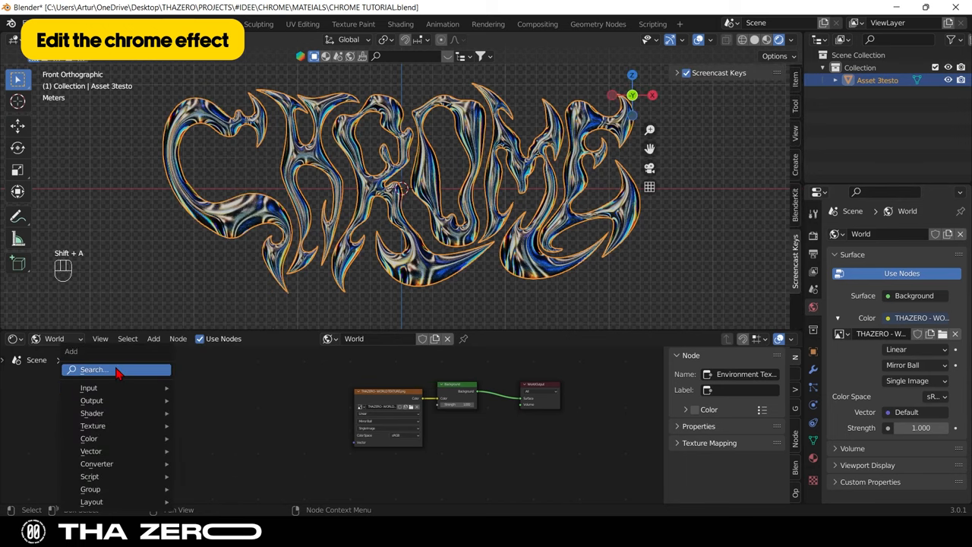
type("M")
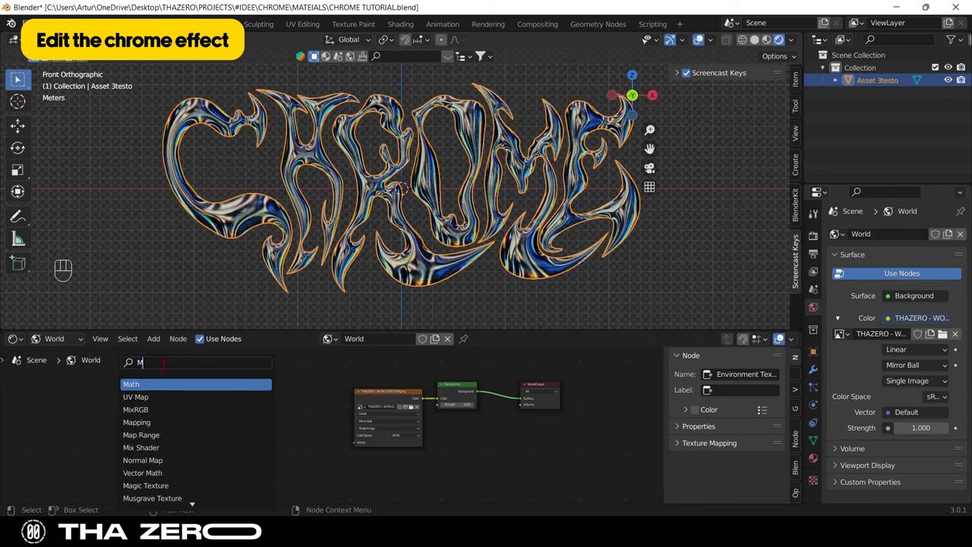
type("APPI")
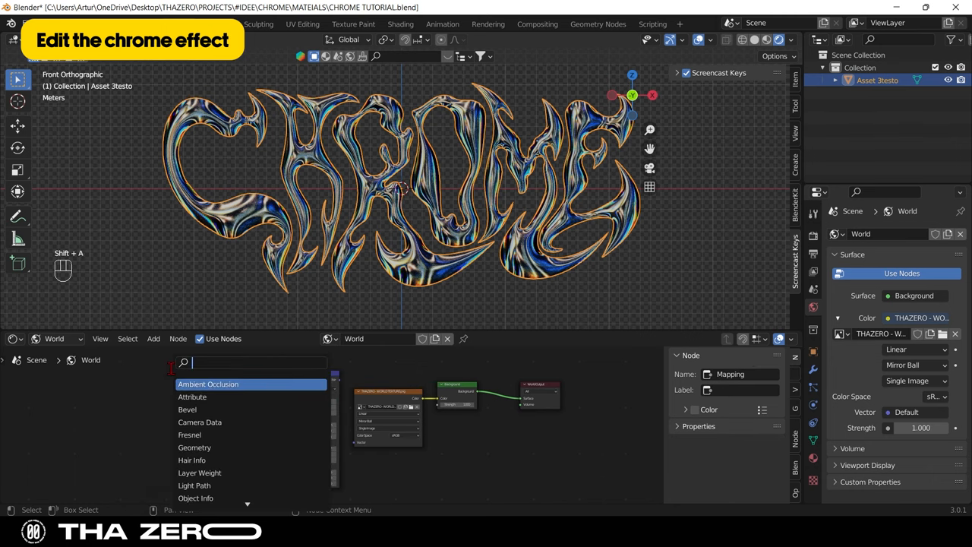
type("coo")
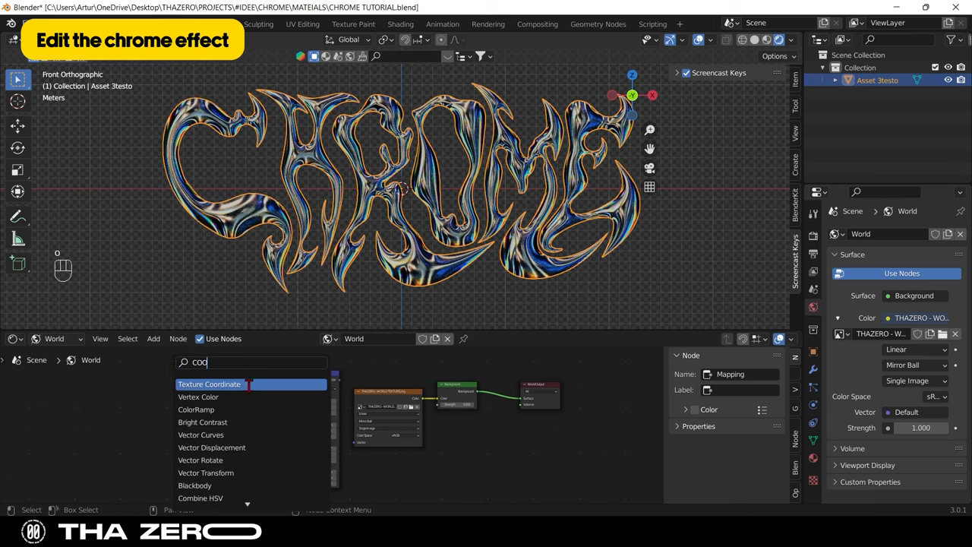
left_click(210, 383)
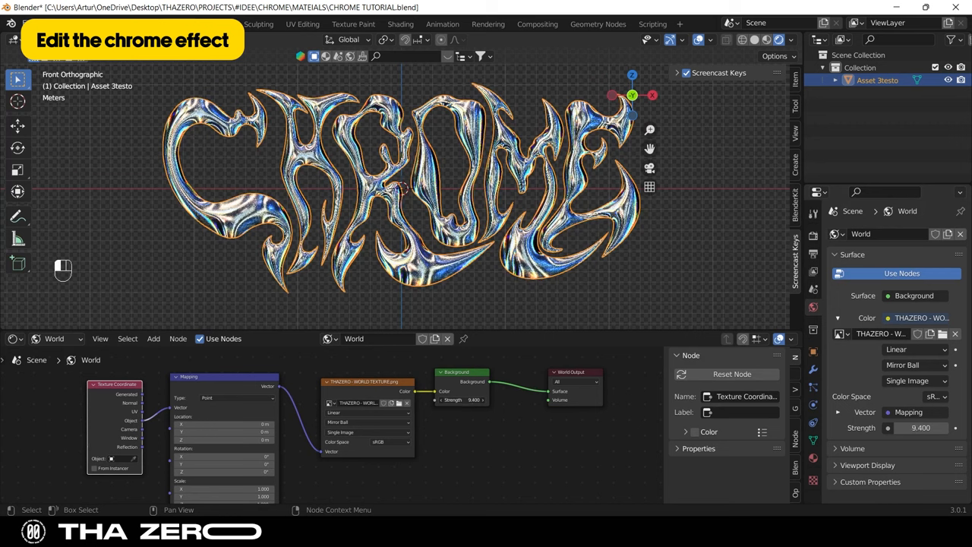
Step: Adjust the Mapping node's Location and Rotation to shift the chrome reflections
type("40.200")
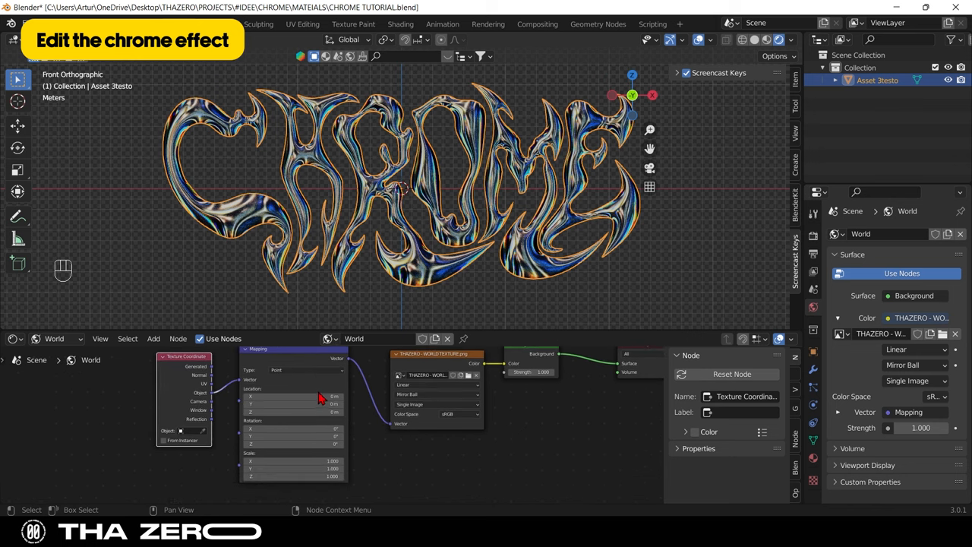
left_click_drag(318, 394, 296, 395)
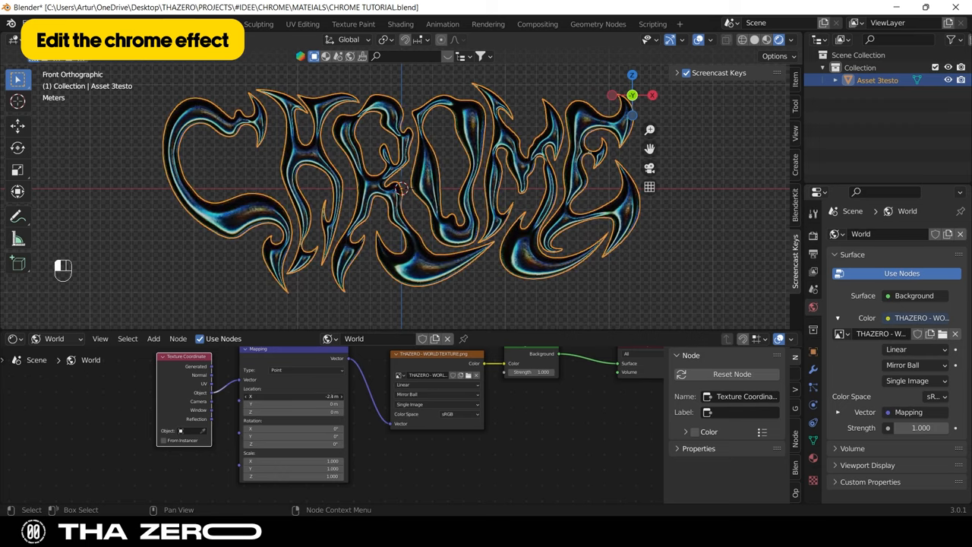
left_click_drag(319, 394, 327, 395)
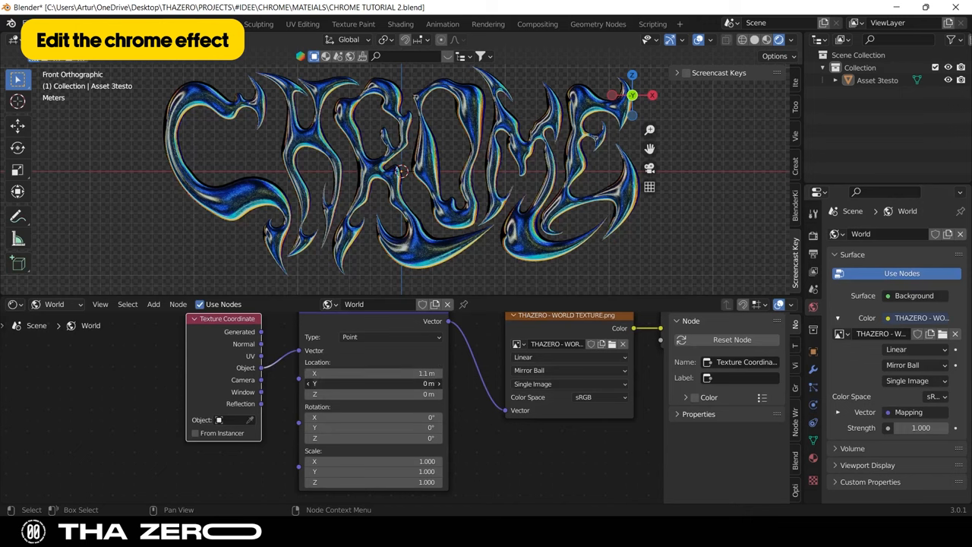
left_click(372, 383)
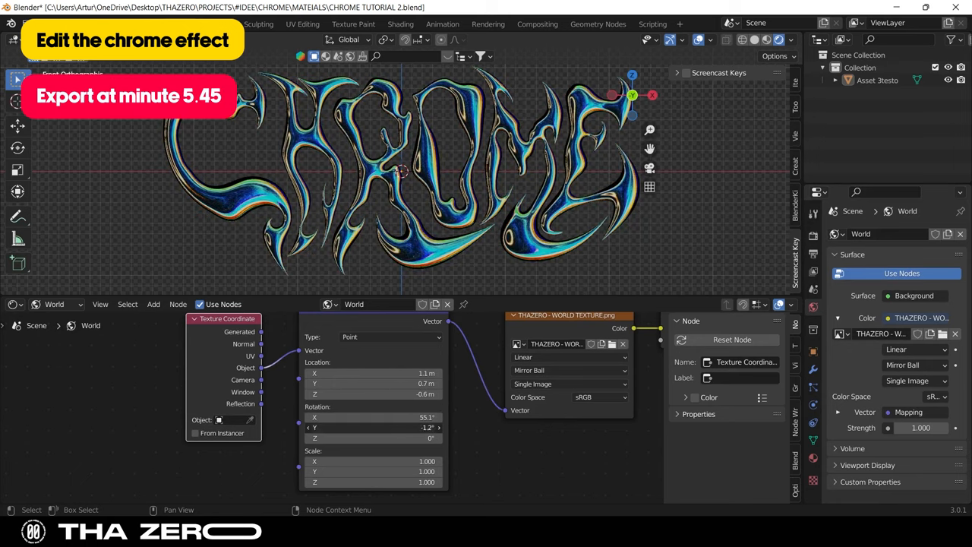
Step: Finish rotating the world mapping and add a camera object to the scene
left_click_drag(372, 427, 281, 427)
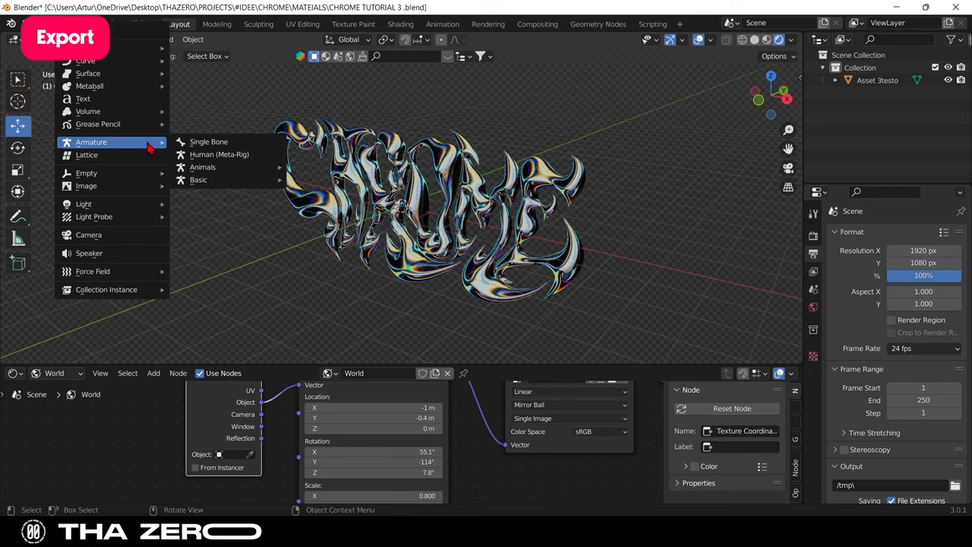
mouse_move(88, 234)
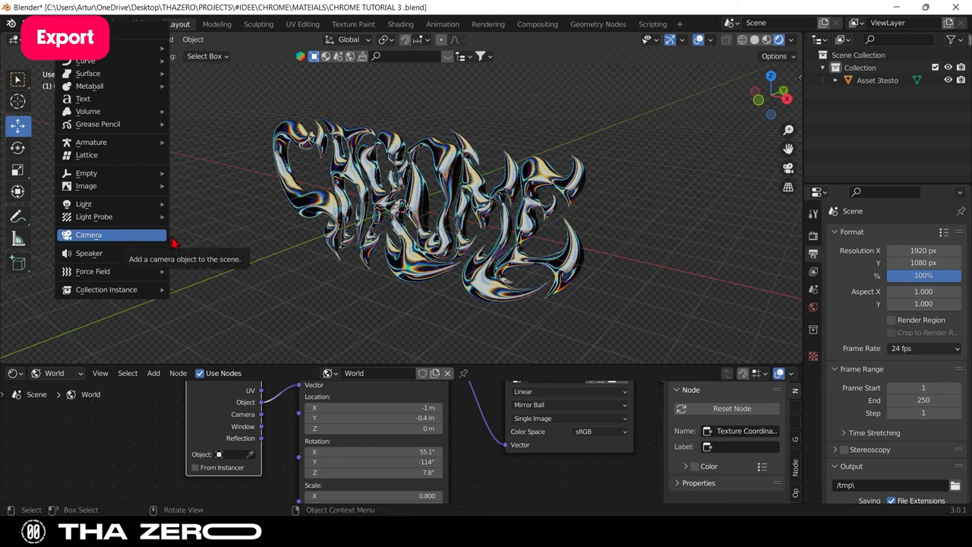
left_click(88, 234)
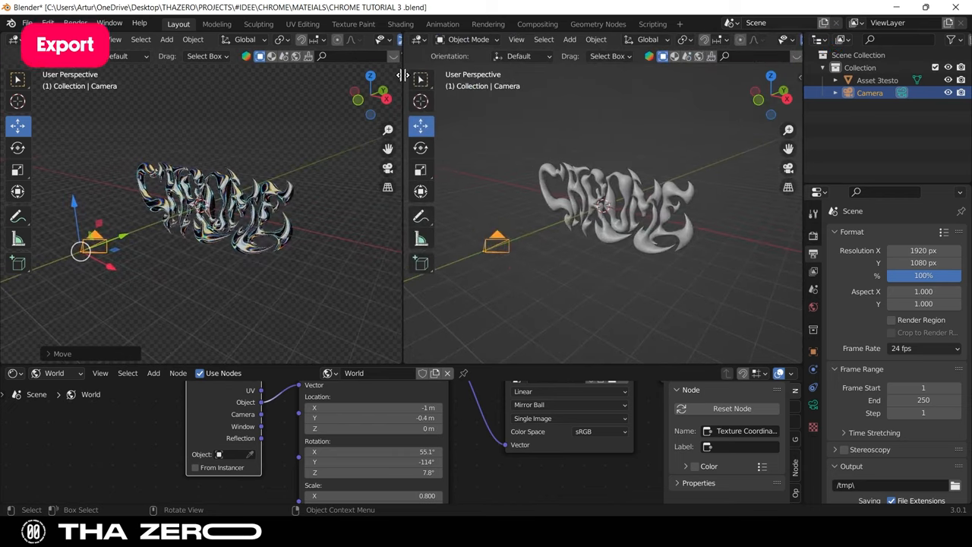
Step: Look through the camera and move it to frame the CHROME lettering head-on
left_click(112, 40)
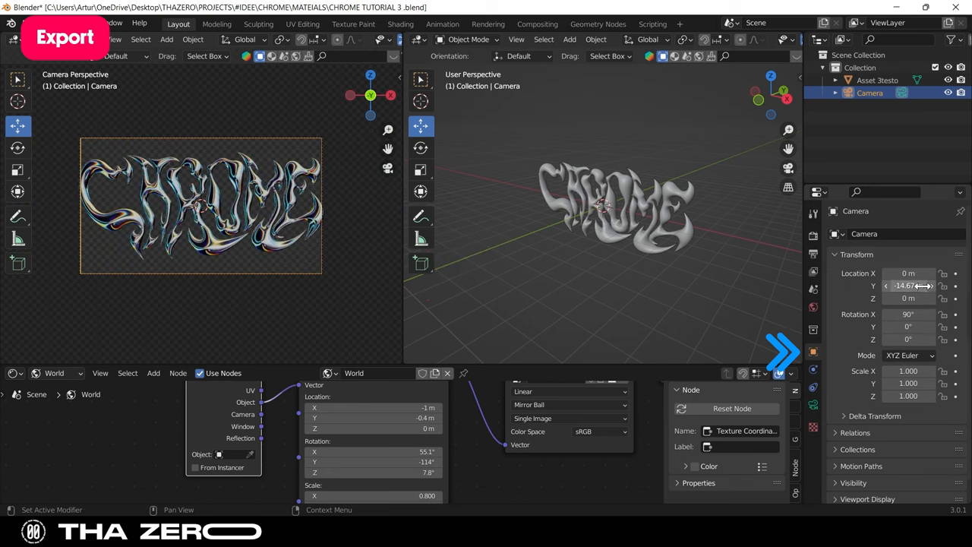
left_click_drag(908, 285, 919, 285)
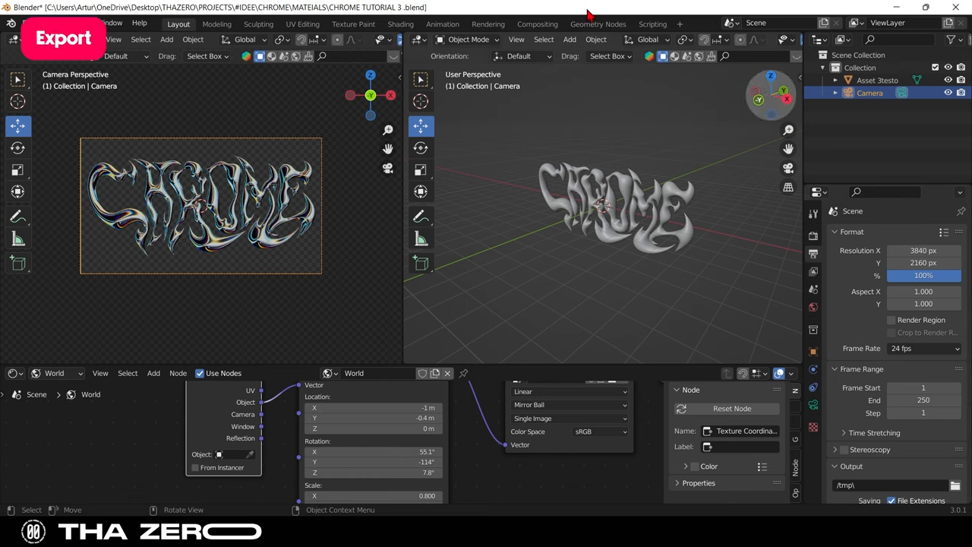
Step: Render the current frame as an image on transparent background, then close the result window
left_click(76, 22)
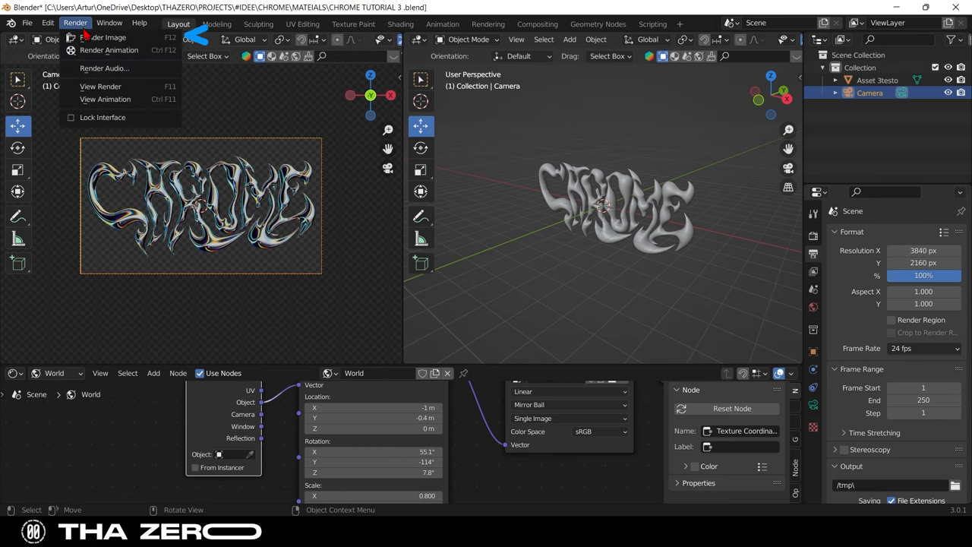
left_click(107, 36)
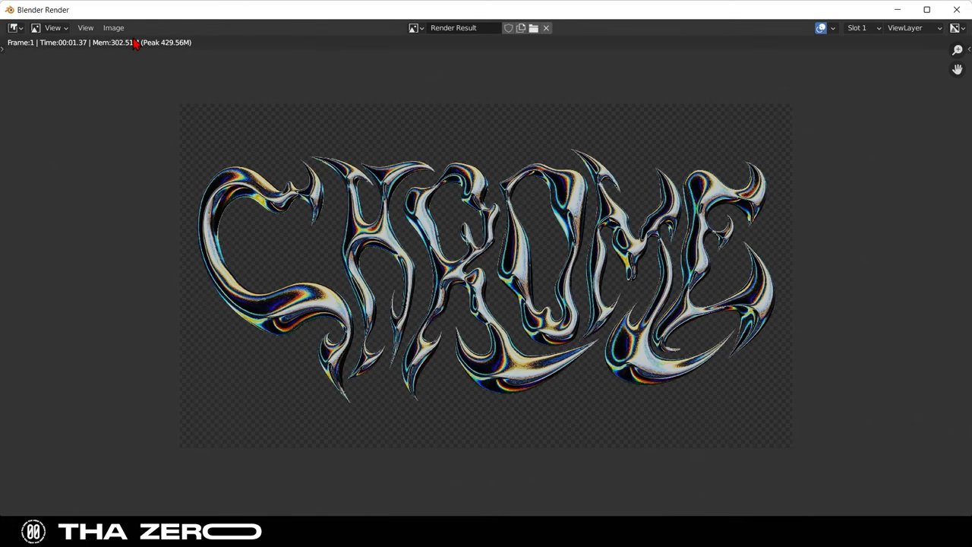
left_click(113, 27)
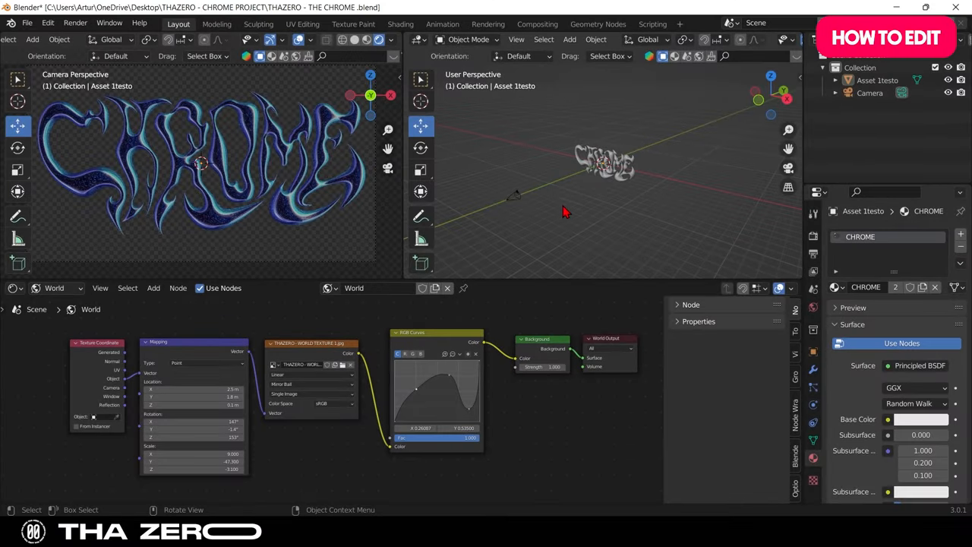
mouse_move(575, 205)
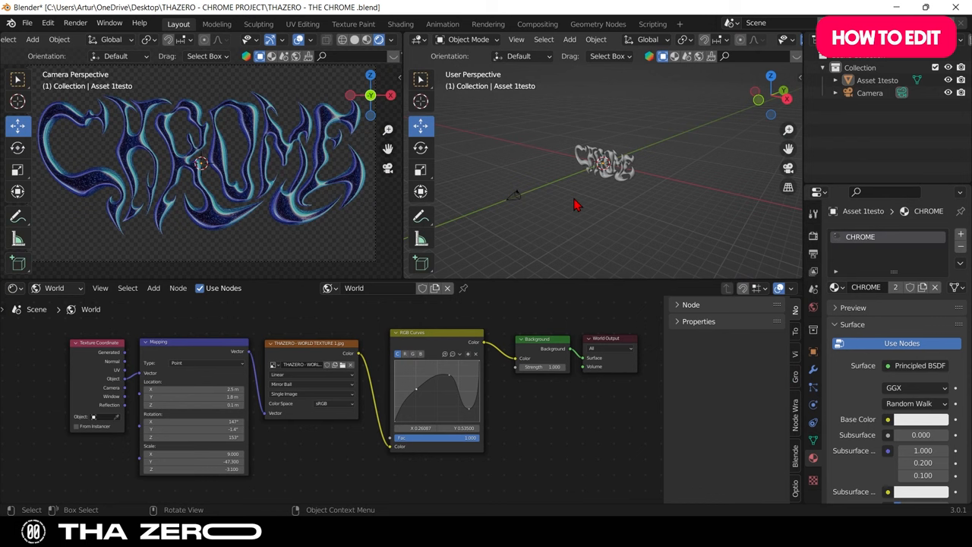
mouse_move(578, 209)
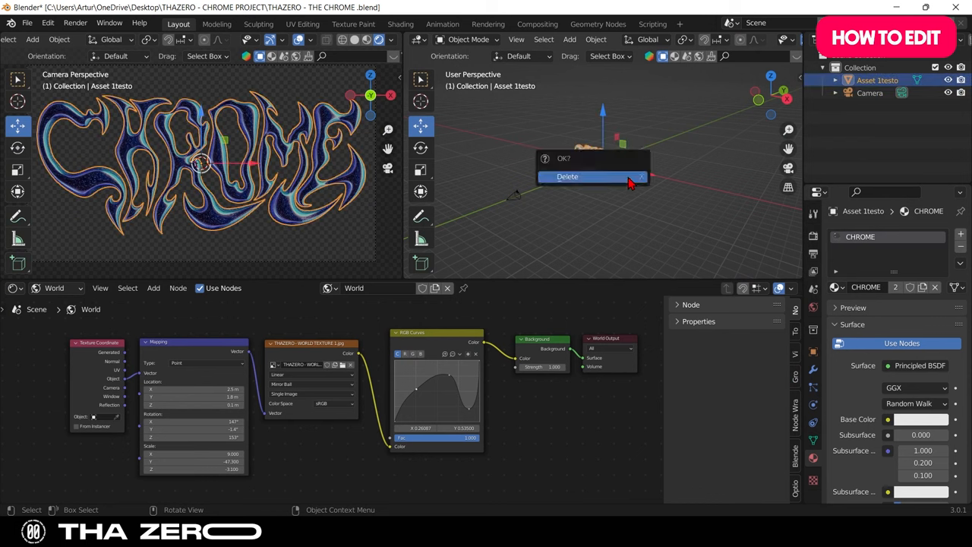
Step: Delete the CHROME lettering object, leaving the camera, and go to the File menu
left_click(567, 176)
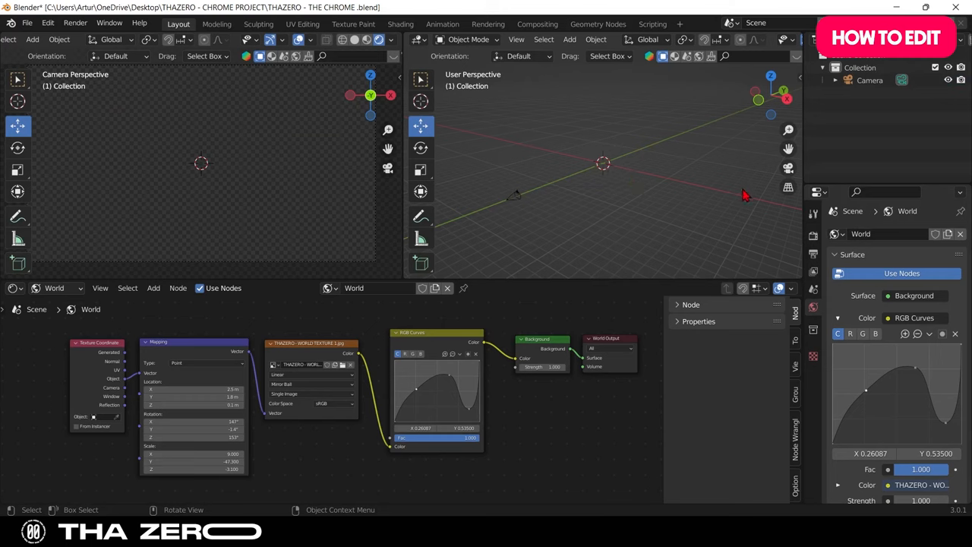
left_click(27, 23)
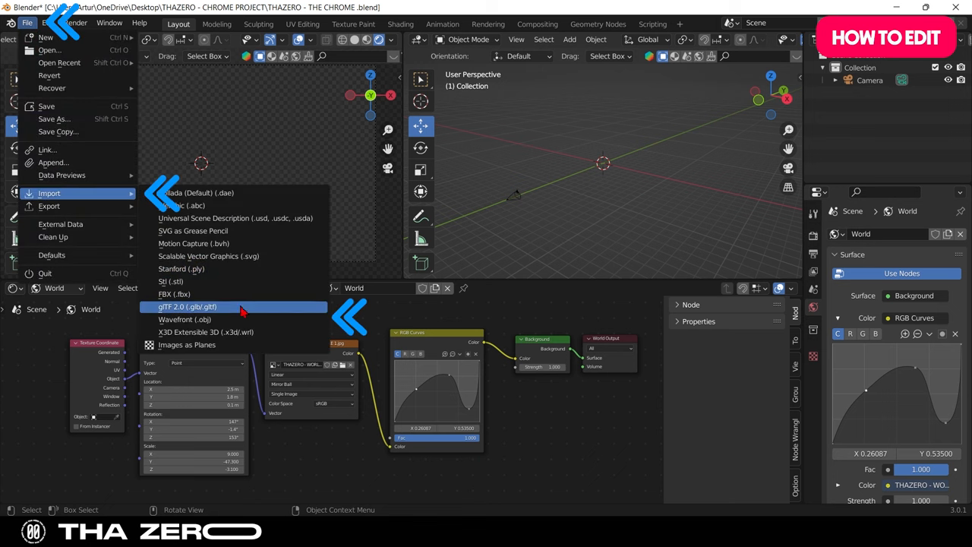
Step: Import GRAPHIC.obj intro lettering as a Wavefront OBJ model
left_click(185, 319)
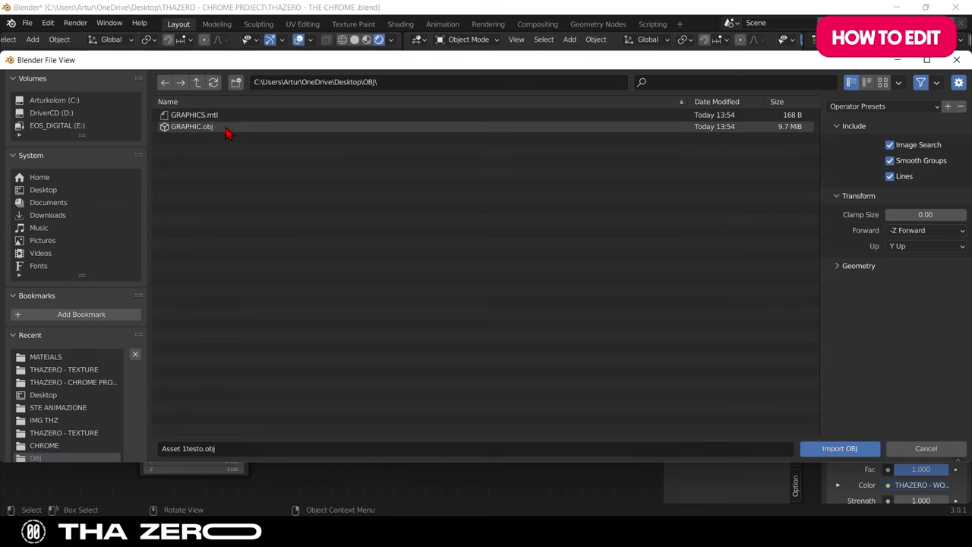
left_click(838, 448)
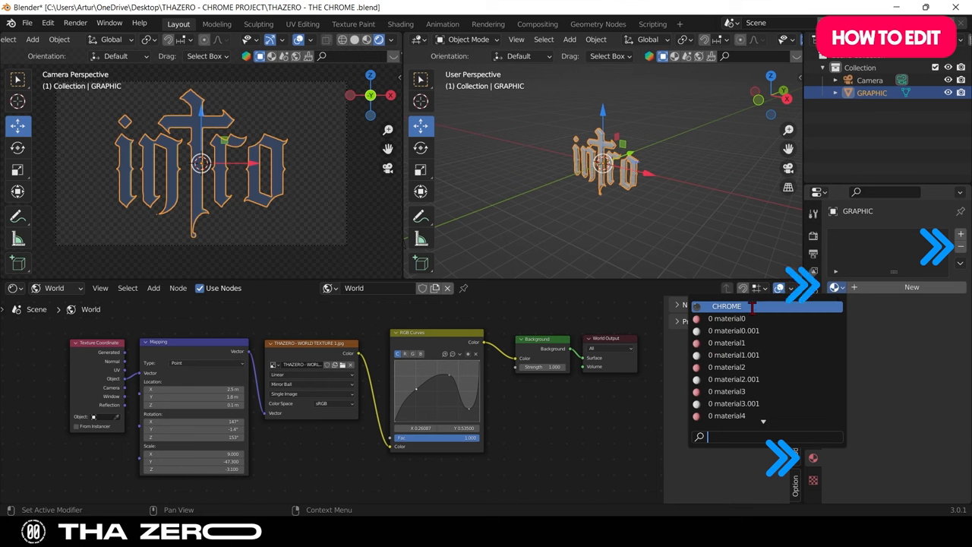
Step: Assign the existing CHROME material to the imported GRAPHIC lettering
left_click(726, 307)
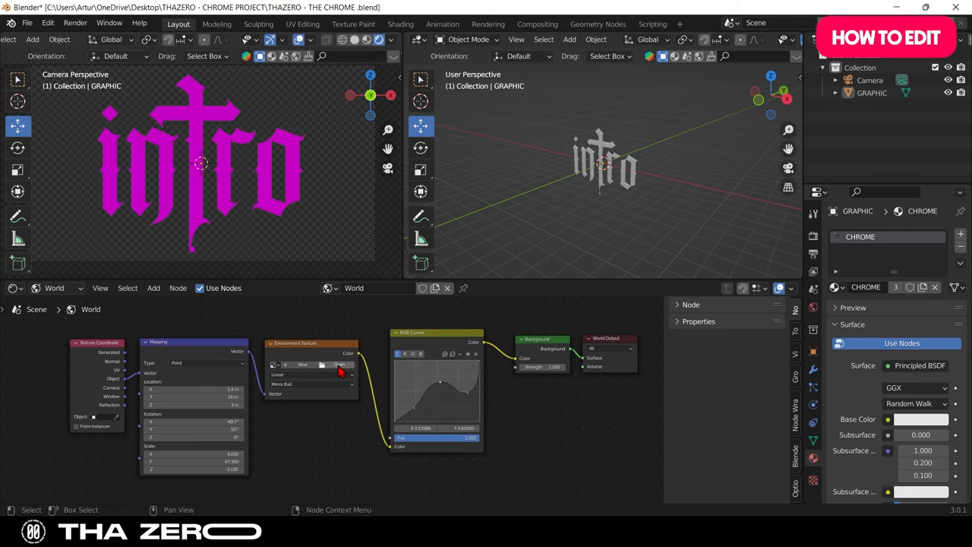
mouse_move(341, 365)
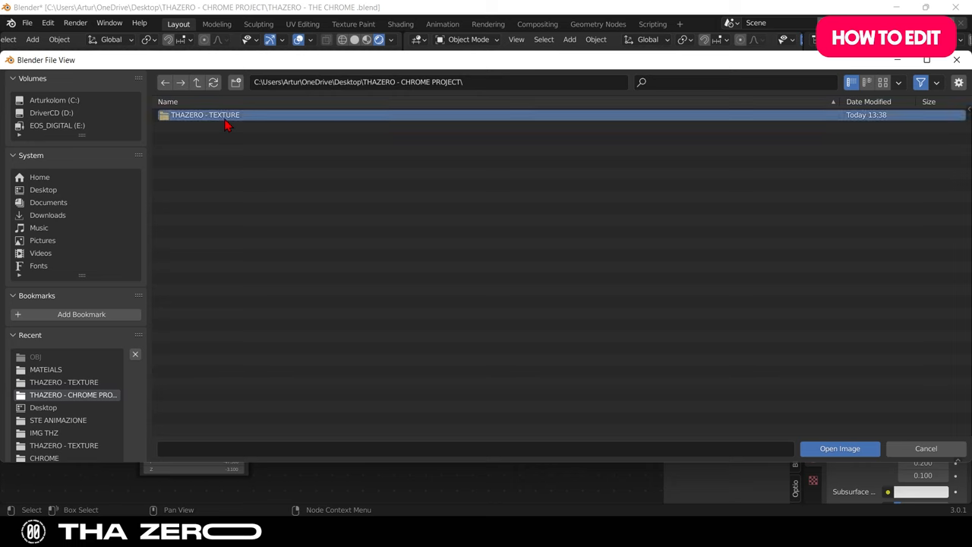
Step: Load THAZERO - WORLD TEXTURE 5.jpg from the THAZERO - TEXTURE folder as the world environment texture
double_click(205, 115)
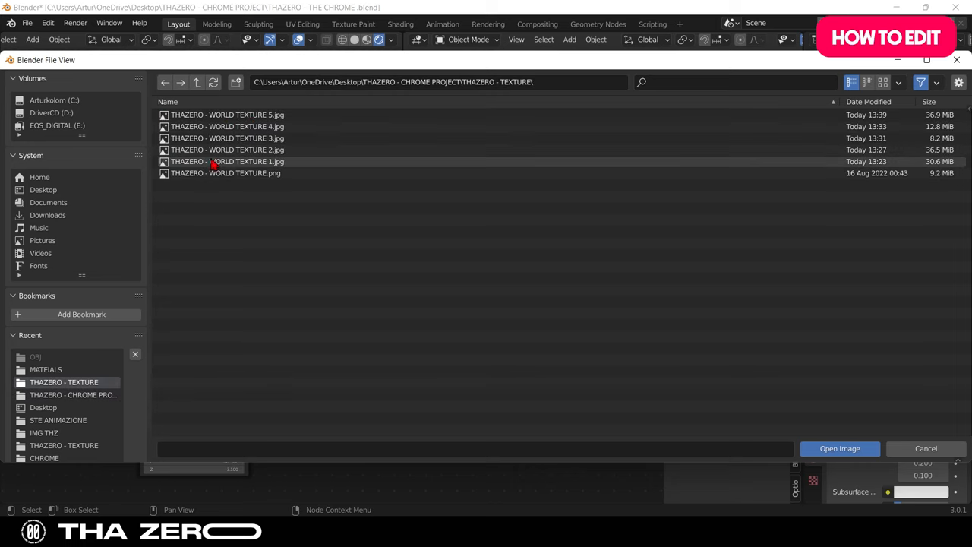
left_click(838, 448)
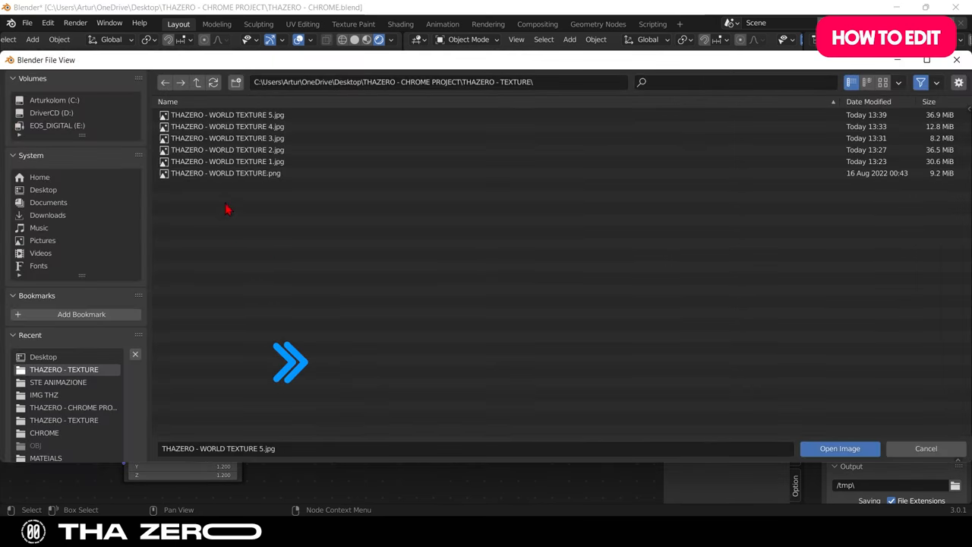
left_click(838, 448)
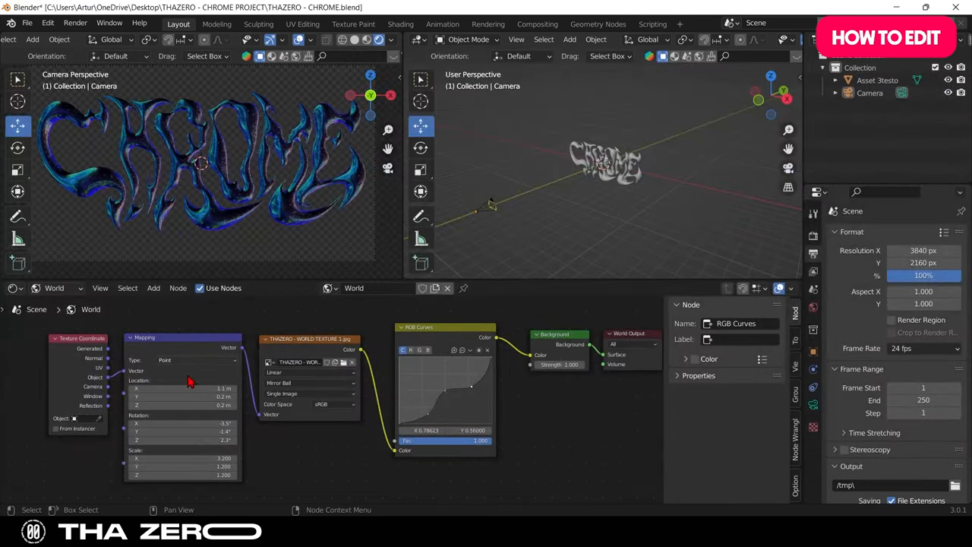